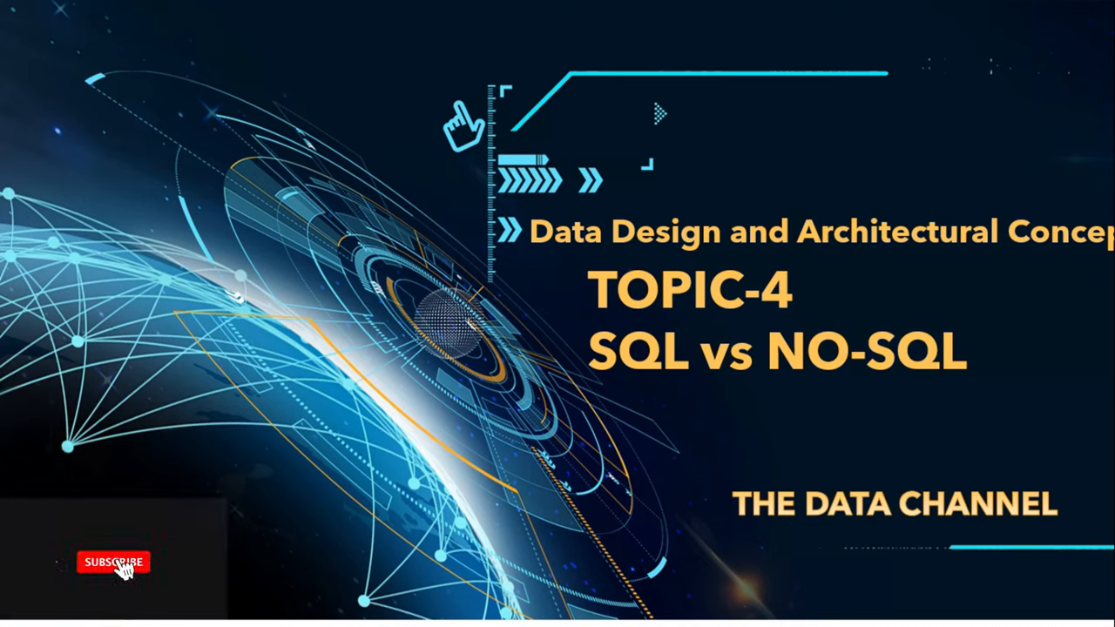
# Step: Advance from the 'SQL vs NO-SQL' title slide to the slide listing SQL's relational traits
pyautogui.click(113, 562)
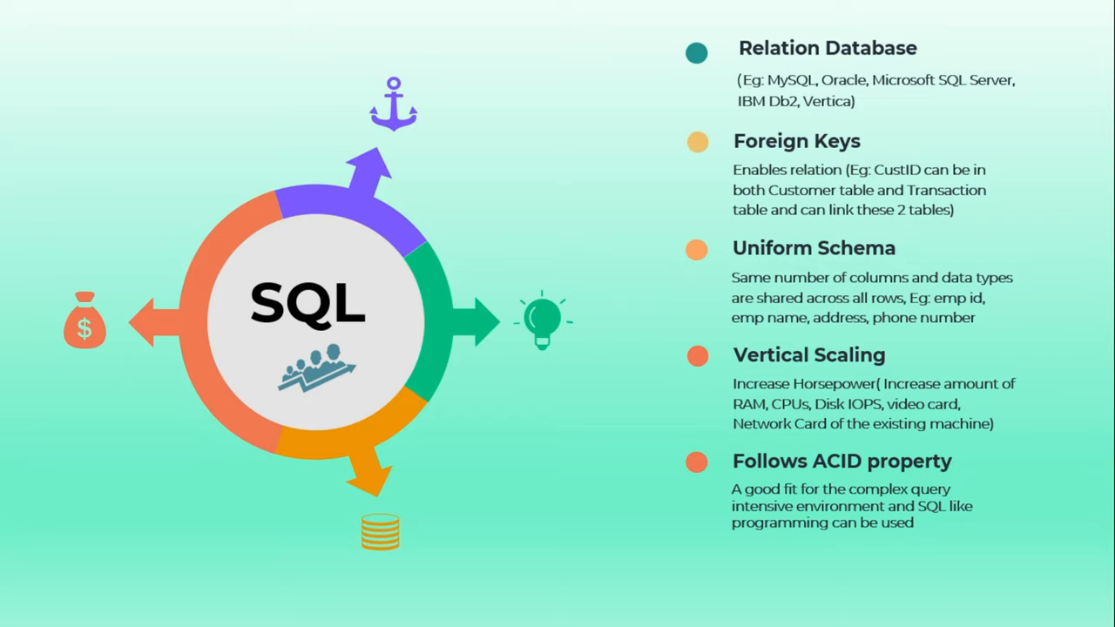
pyautogui.moveTo(834, 384)
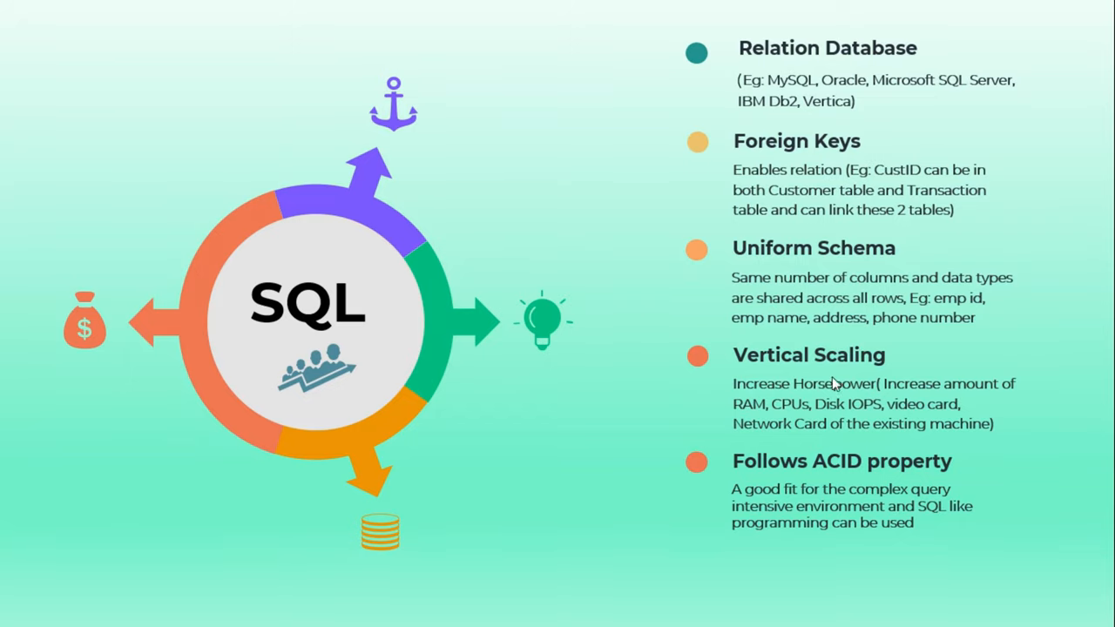
pyautogui.moveTo(558, 366)
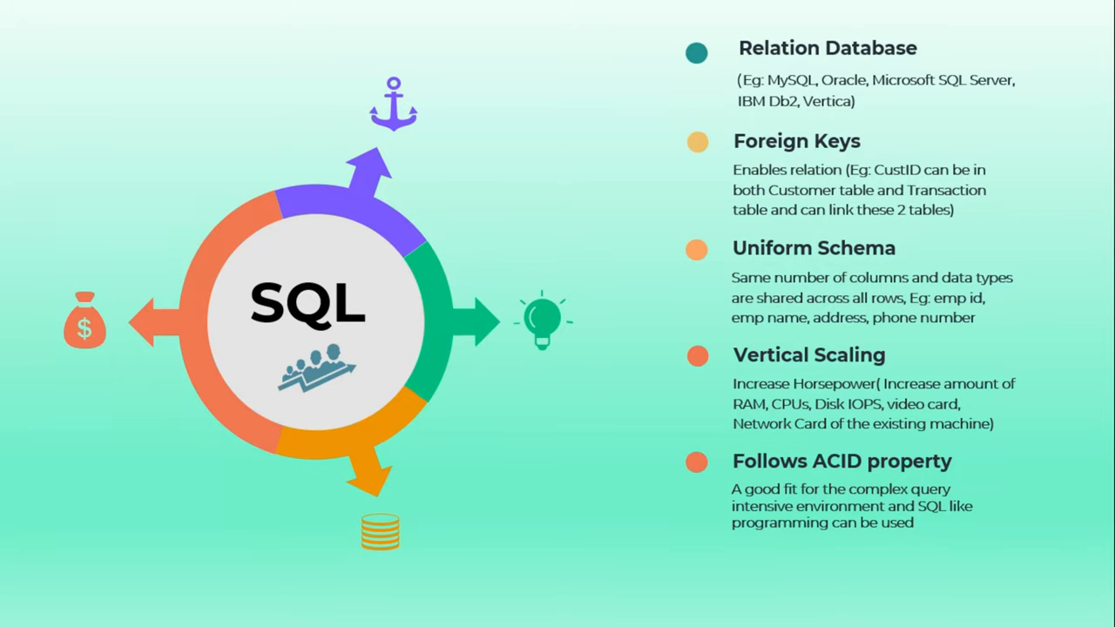
pyautogui.moveTo(391, 255)
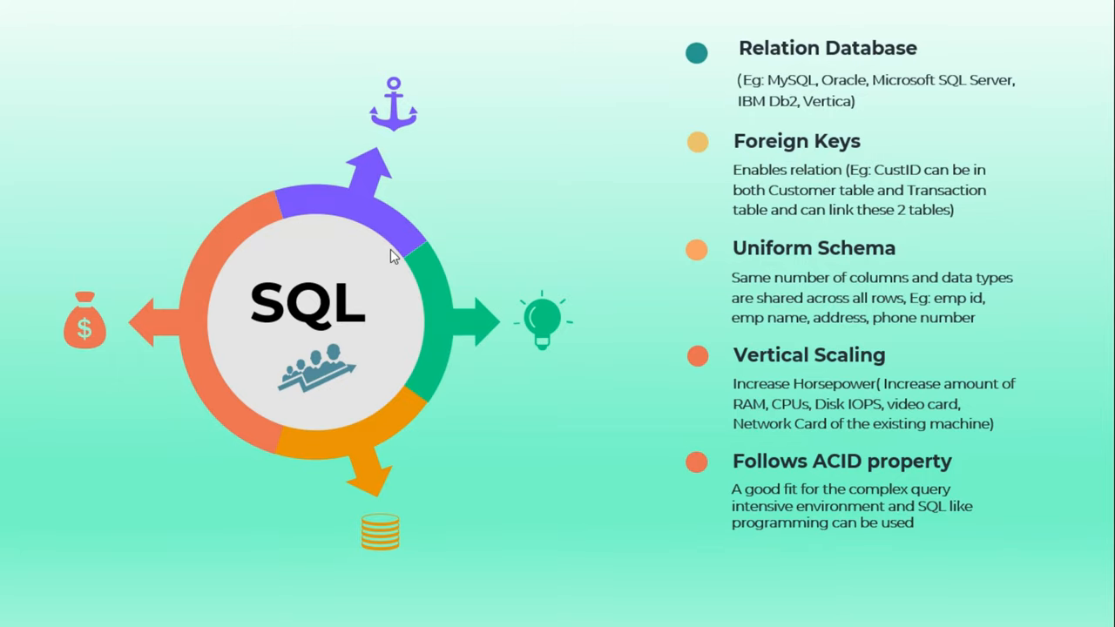
pyautogui.moveTo(817, 133)
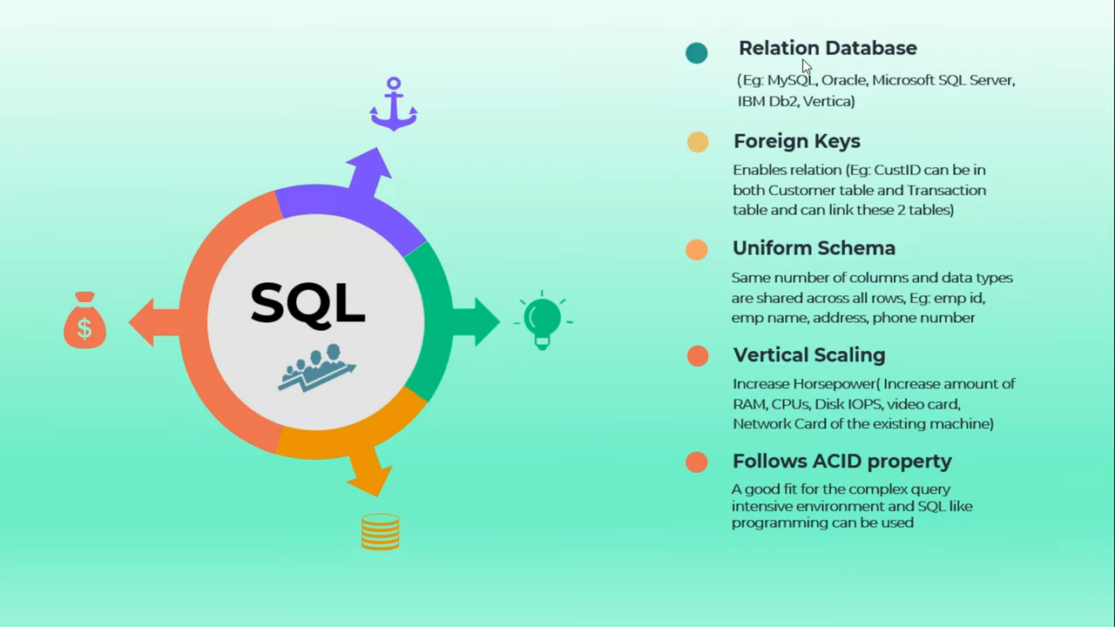
pyautogui.moveTo(1028, 112)
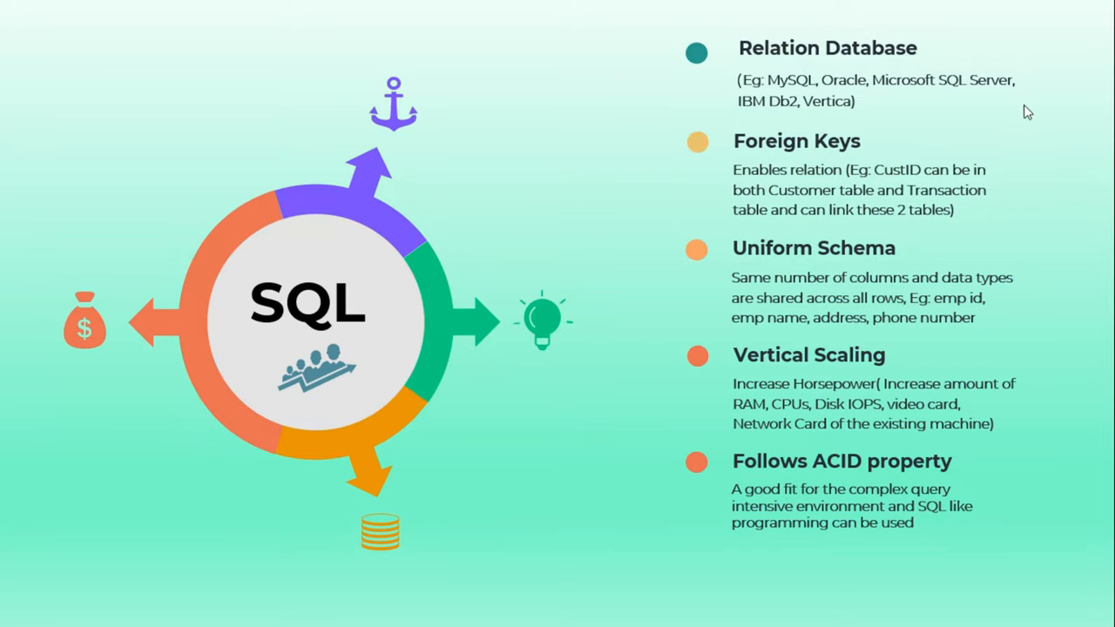
pyautogui.moveTo(903, 97)
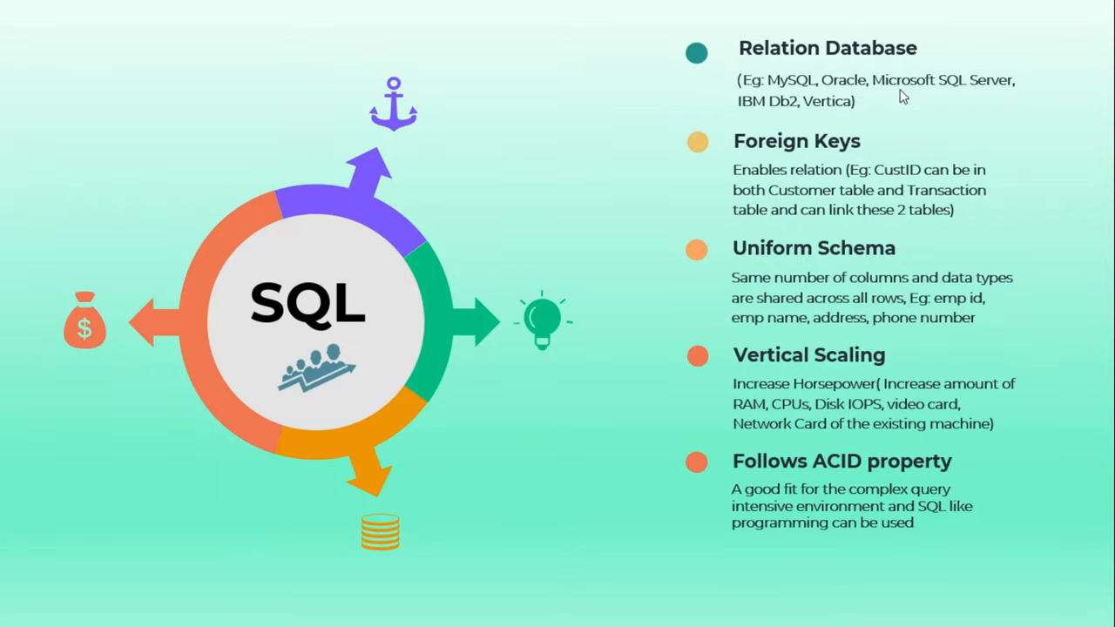
pyautogui.moveTo(915, 92)
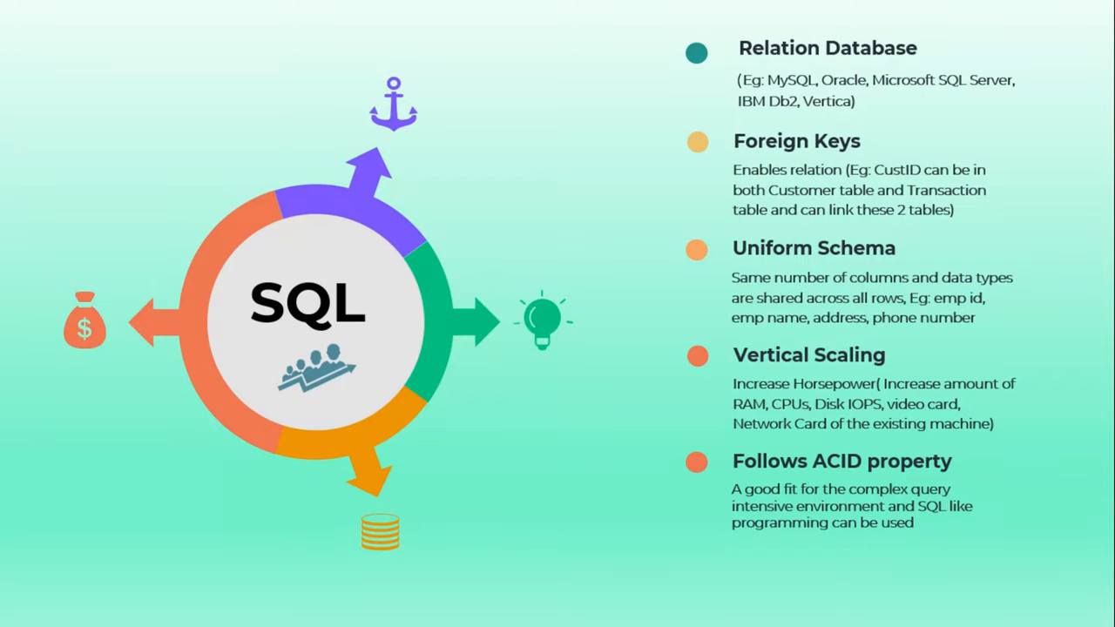
pyautogui.moveTo(826, 355)
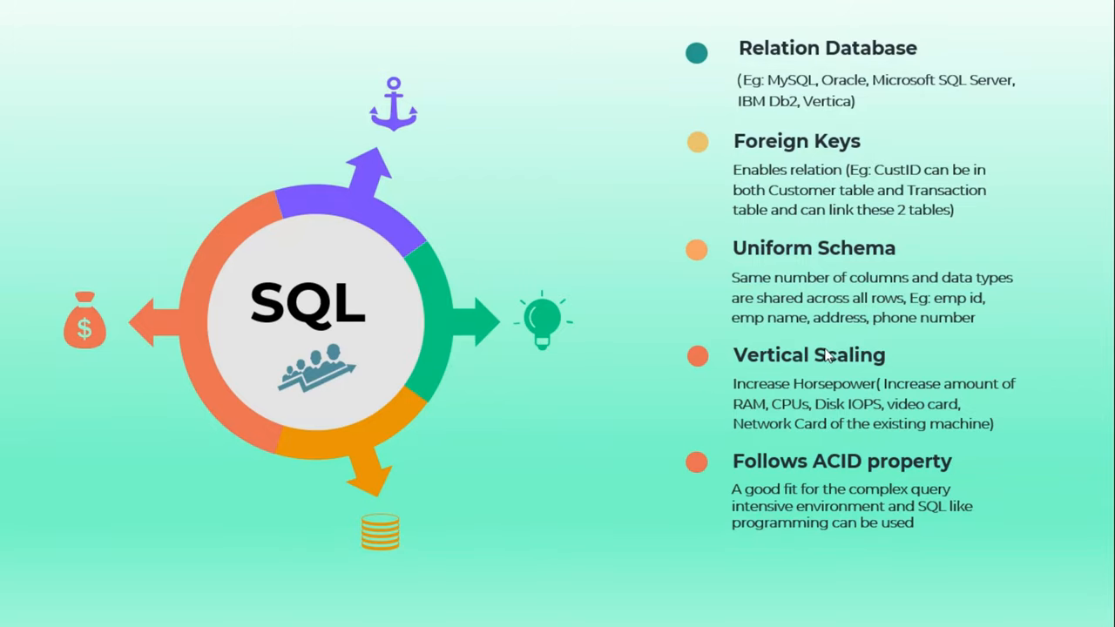
pyautogui.moveTo(973, 436)
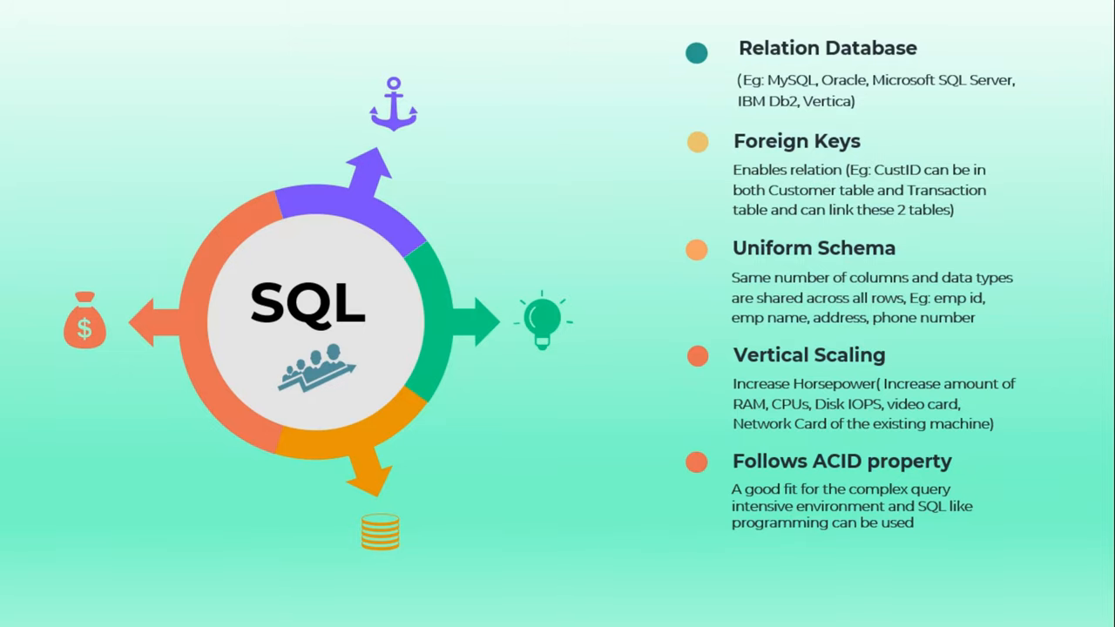
pyautogui.moveTo(842, 468)
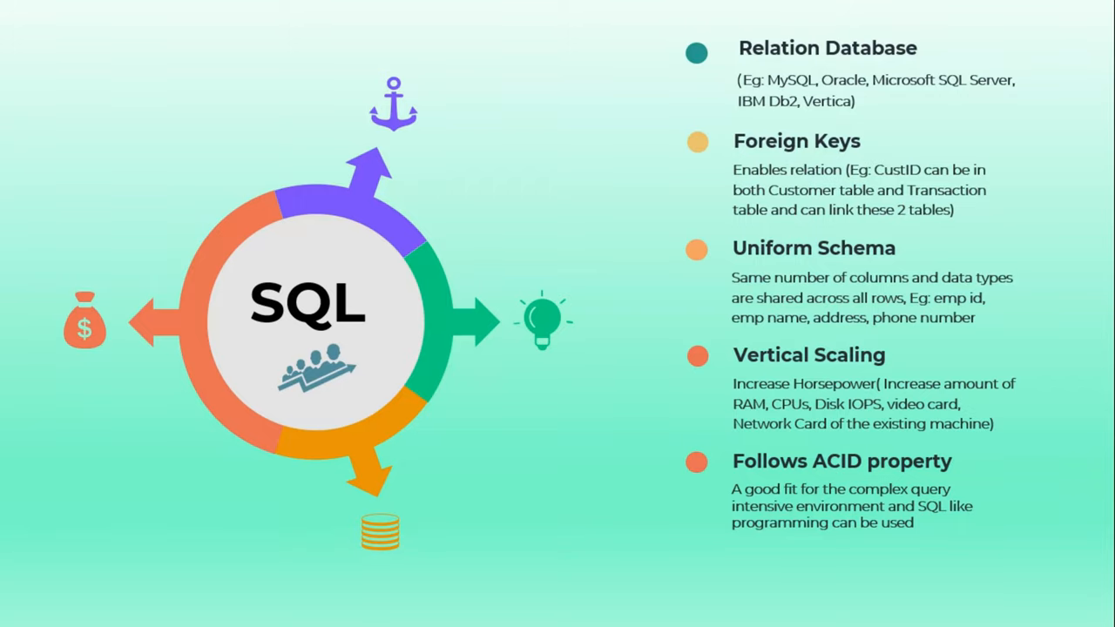
pyautogui.moveTo(723, 452)
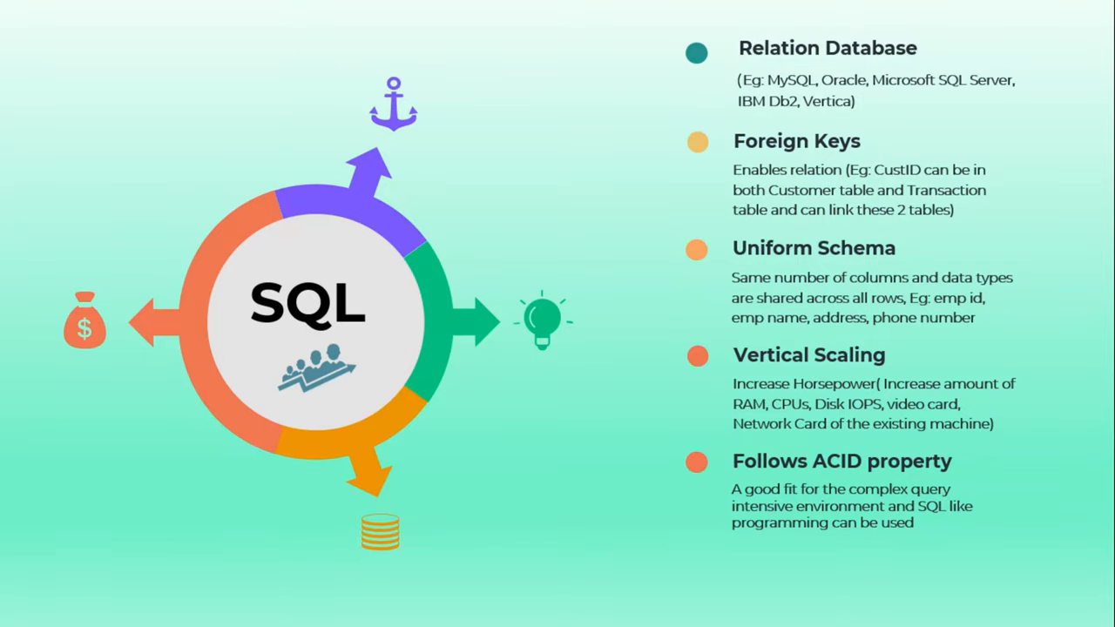
pyautogui.moveTo(704, 504)
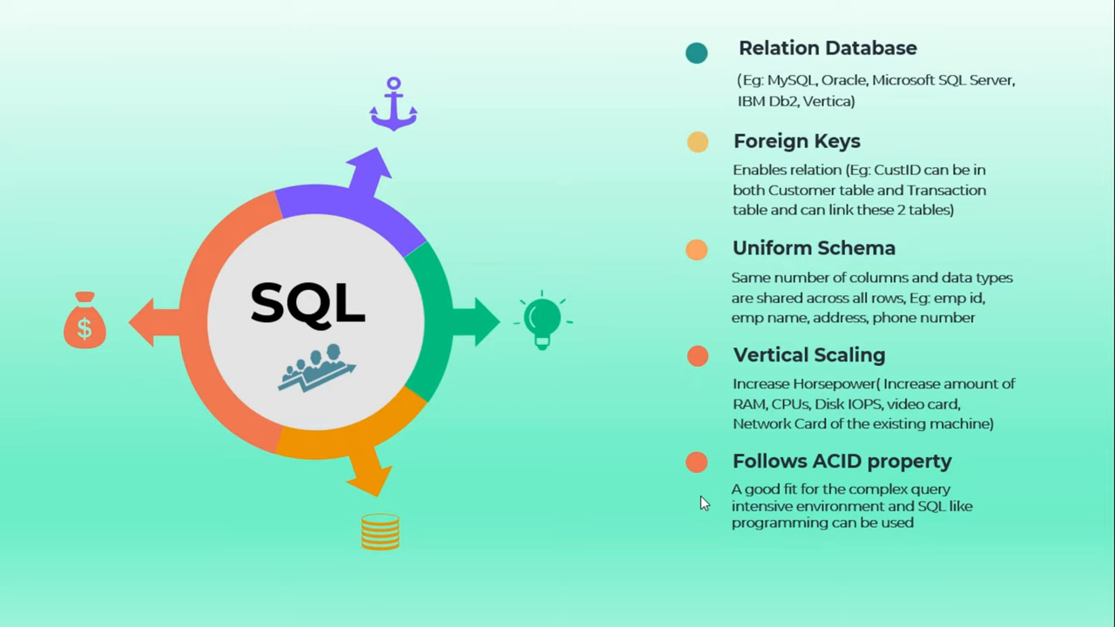
pyautogui.moveTo(735, 143)
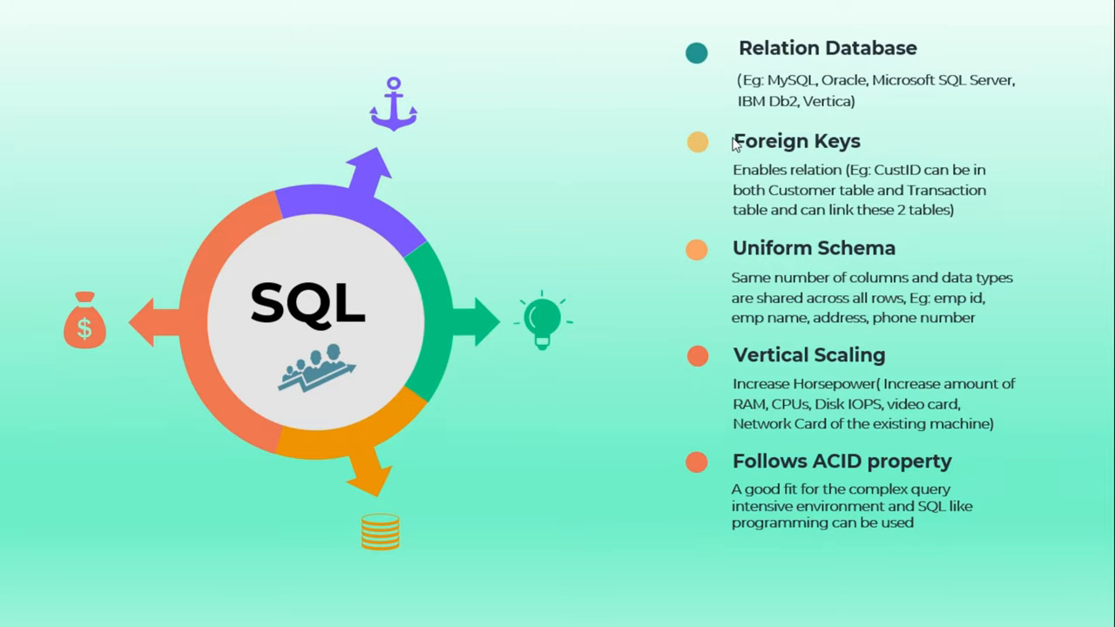
pyautogui.moveTo(970, 128)
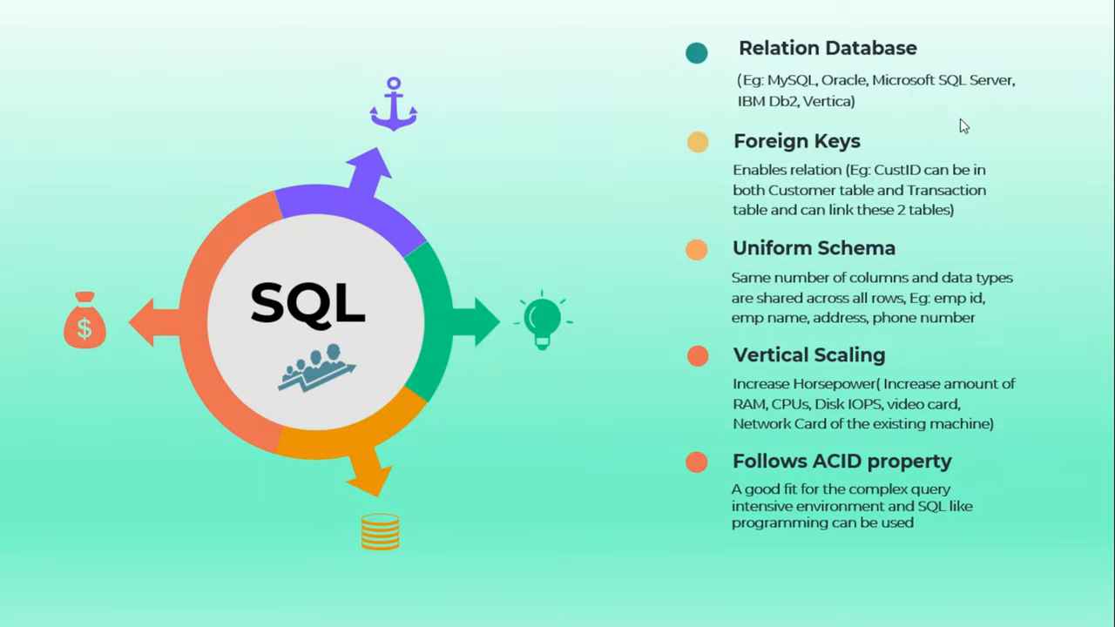
pyautogui.moveTo(819, 576)
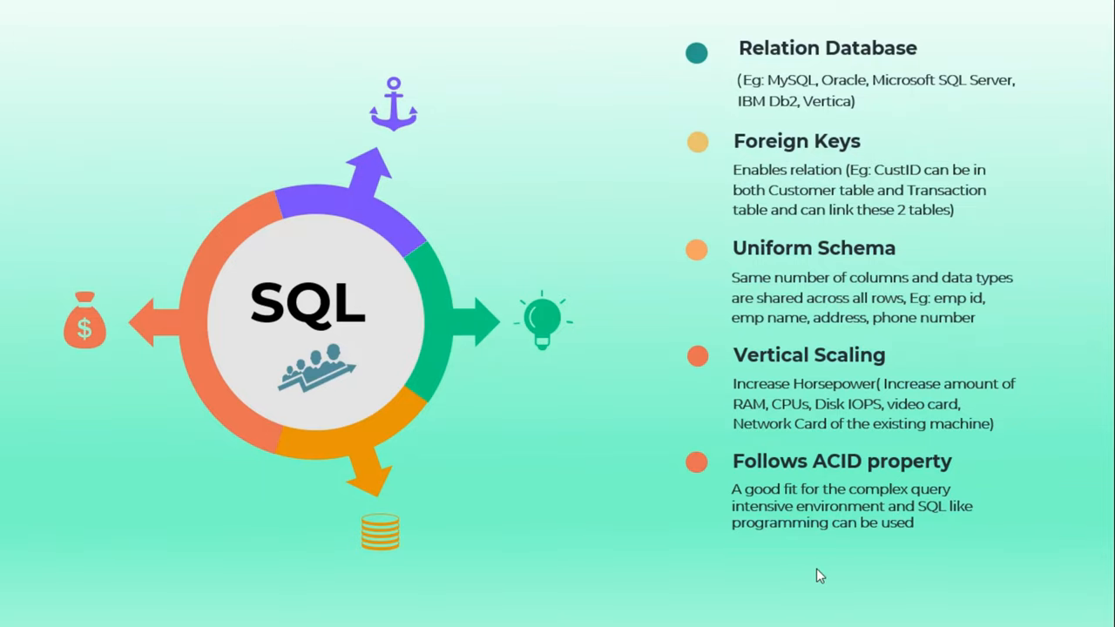
pyautogui.moveTo(976, 486)
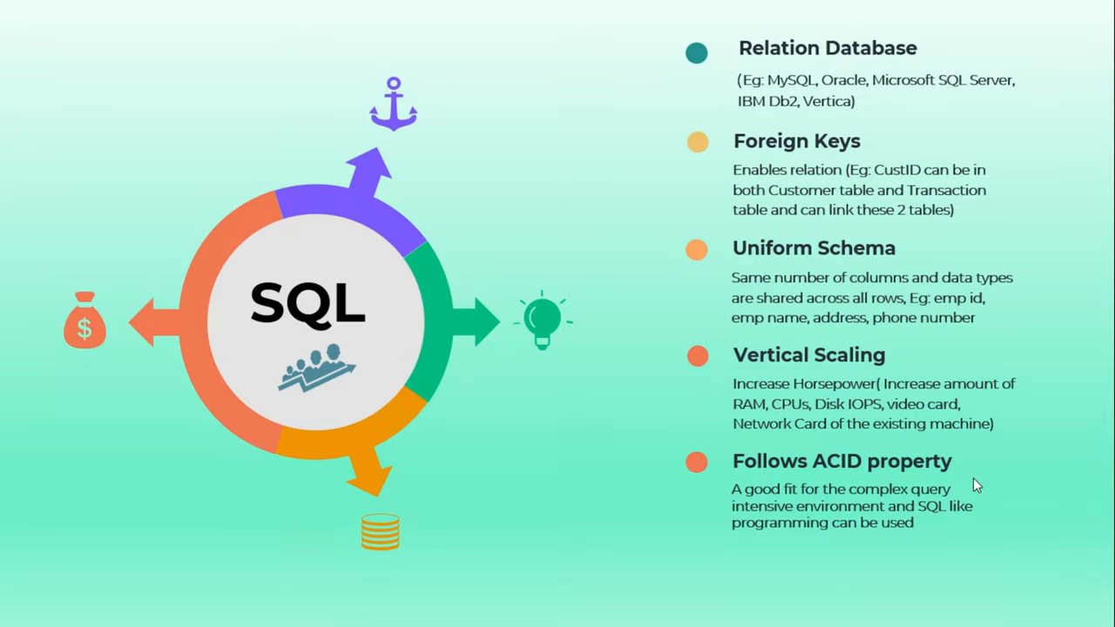
pyautogui.moveTo(934, 481)
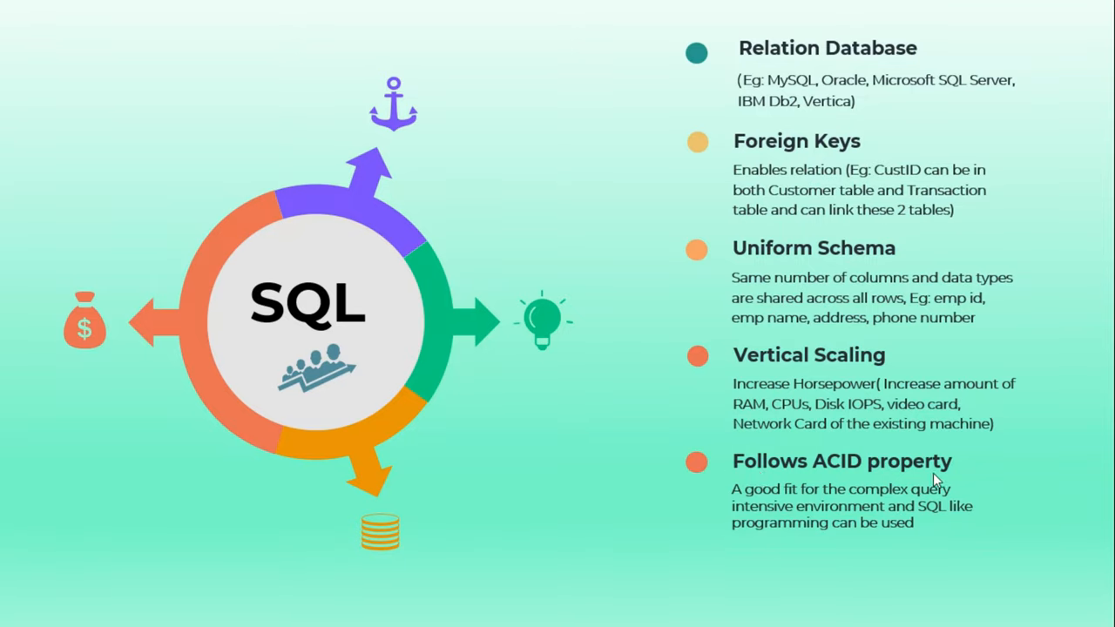
pyautogui.moveTo(732, 535)
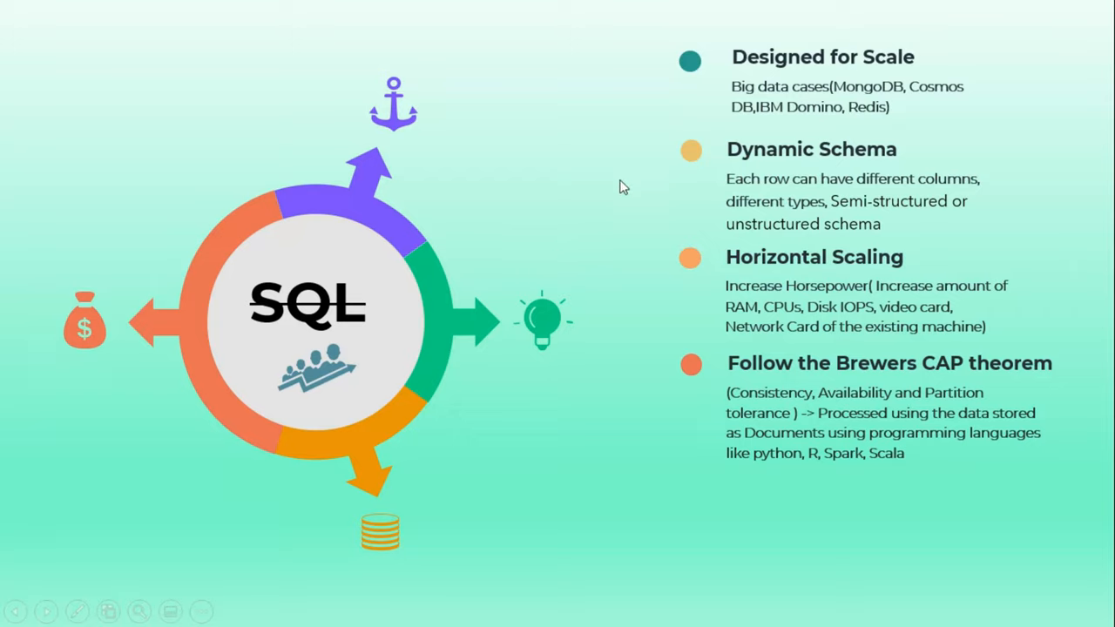
pyautogui.moveTo(614, 172)
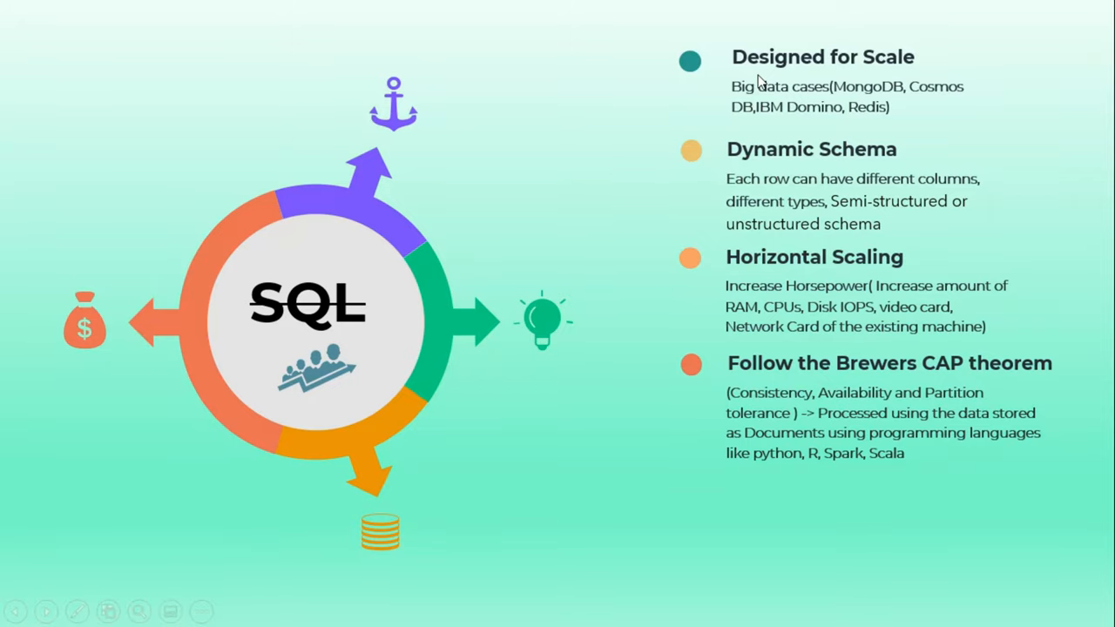
pyautogui.moveTo(729, 85)
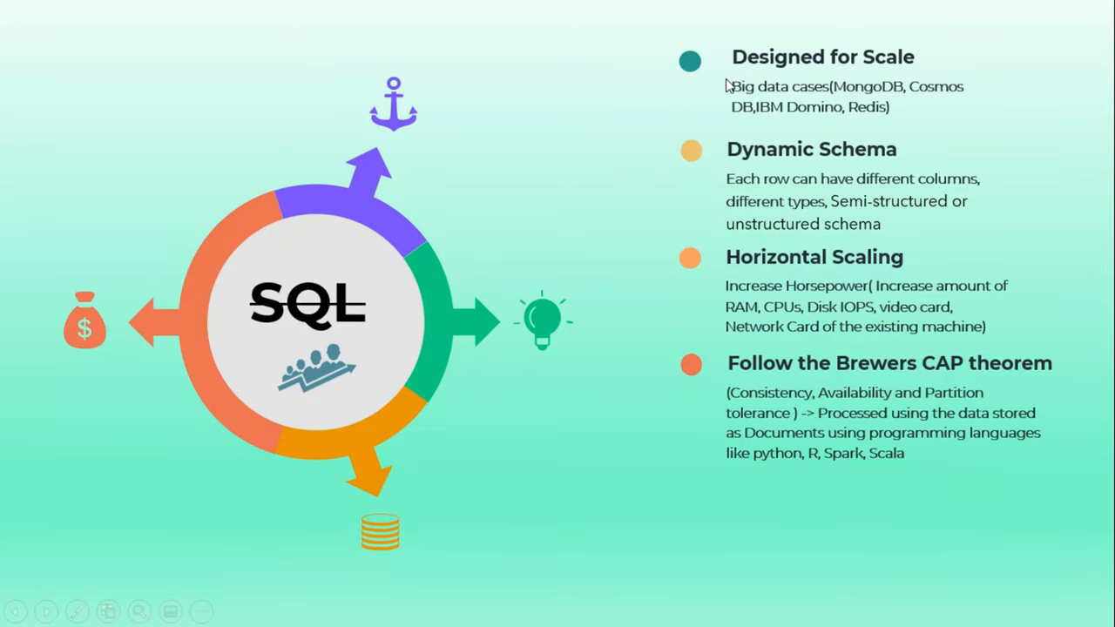
pyautogui.moveTo(919, 70)
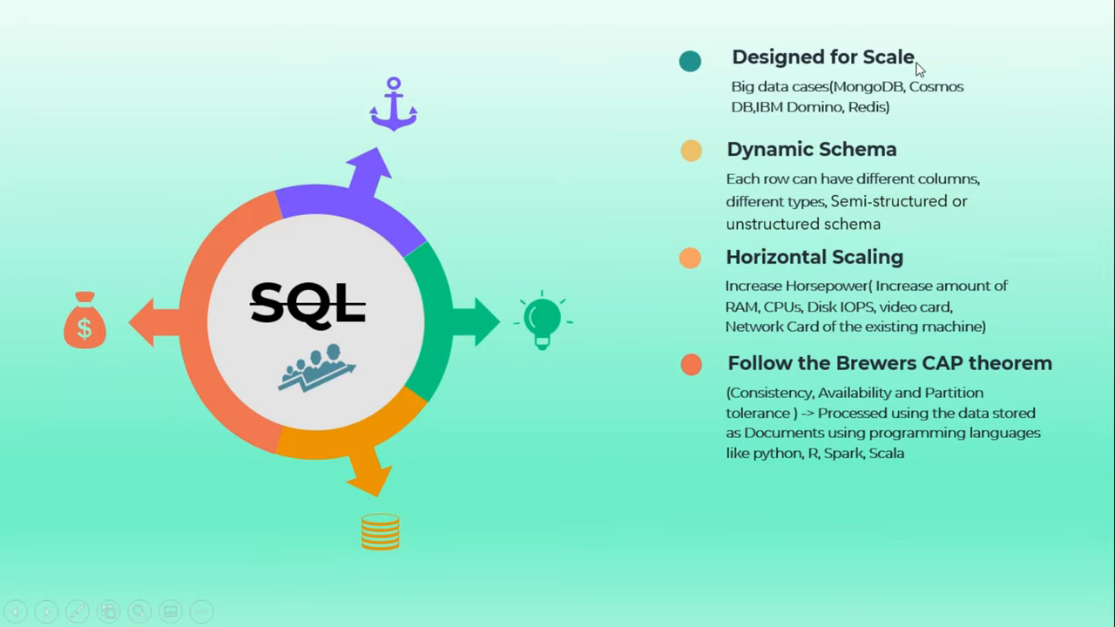
pyautogui.moveTo(257, 218)
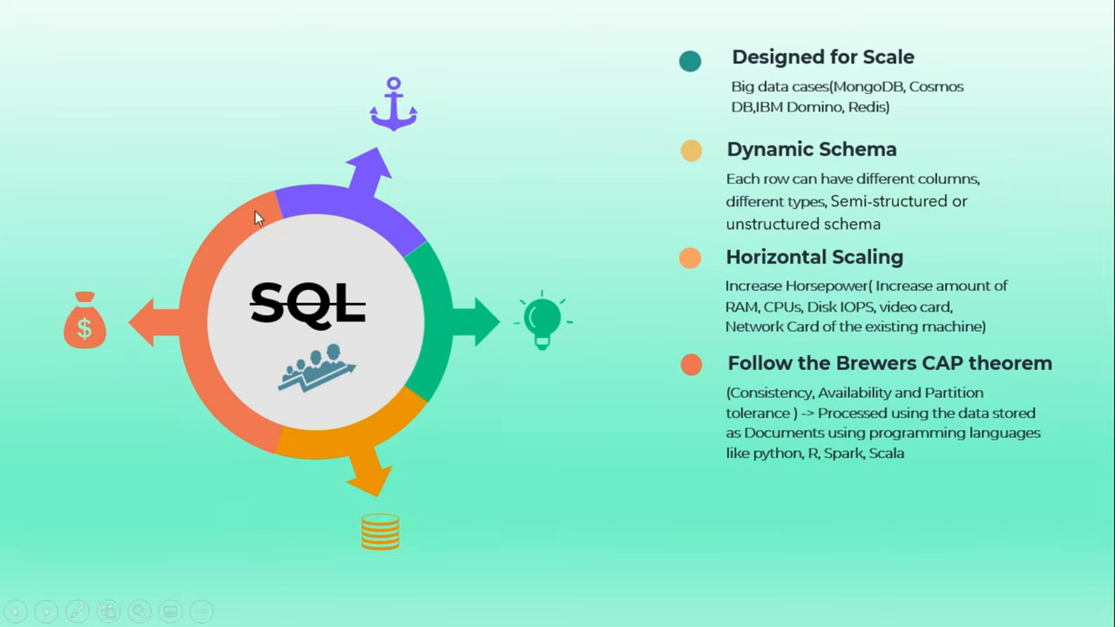
pyautogui.moveTo(922, 138)
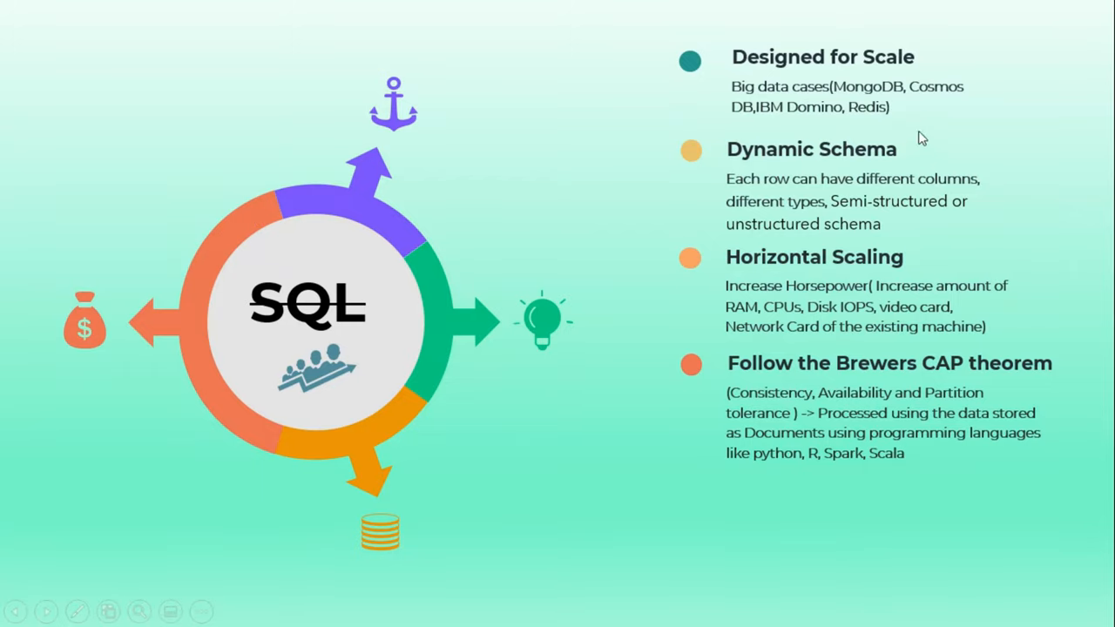
pyautogui.moveTo(873, 112)
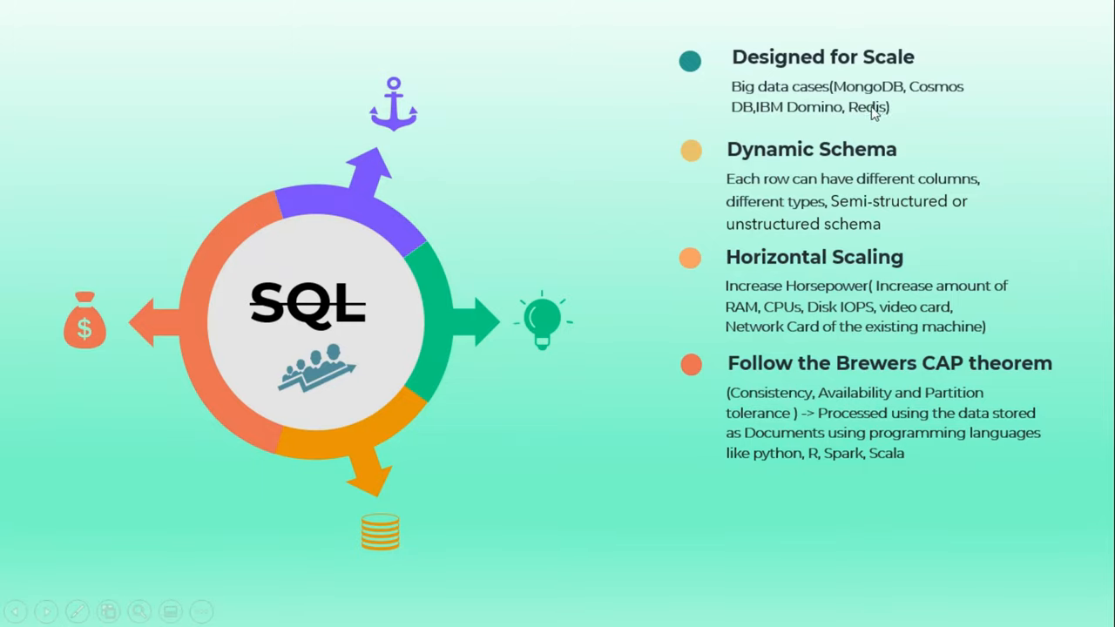
pyautogui.moveTo(752, 103)
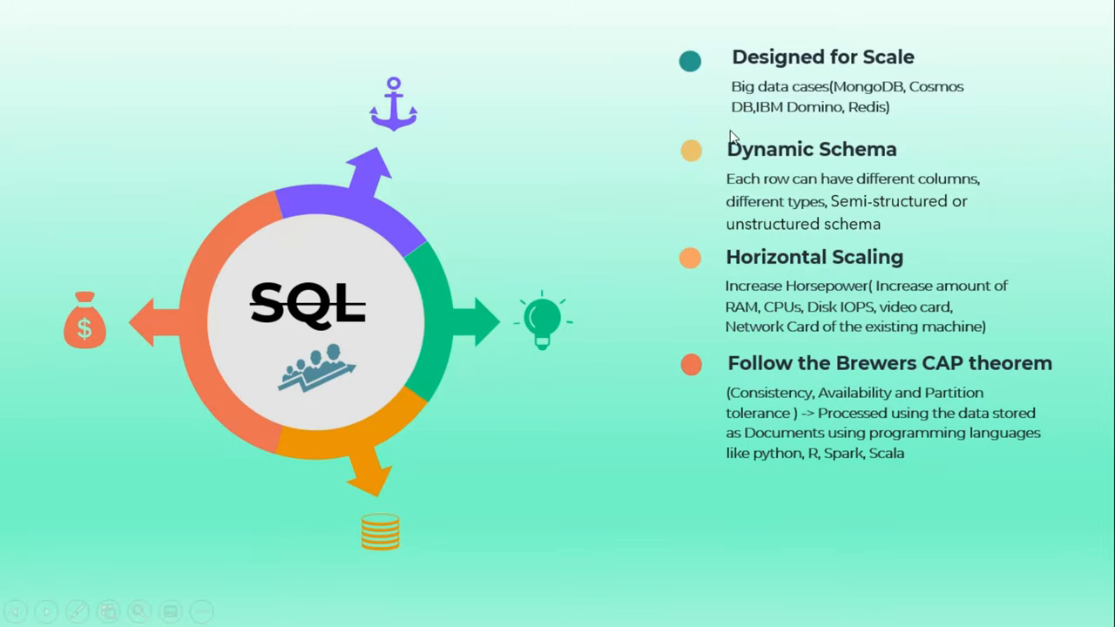
pyautogui.moveTo(785, 122)
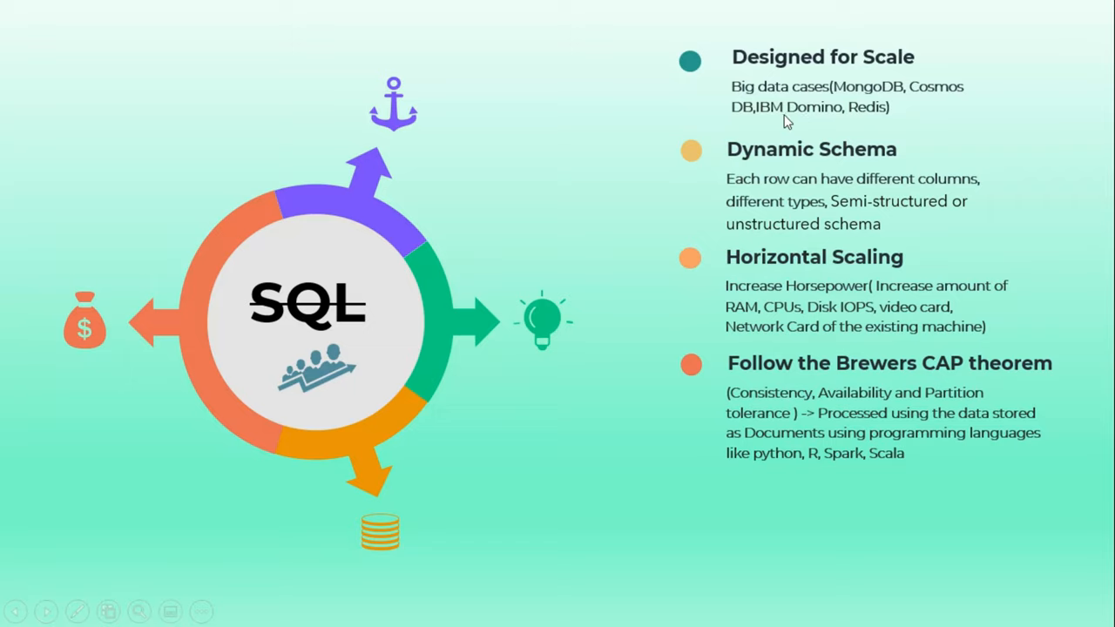
pyautogui.moveTo(861, 122)
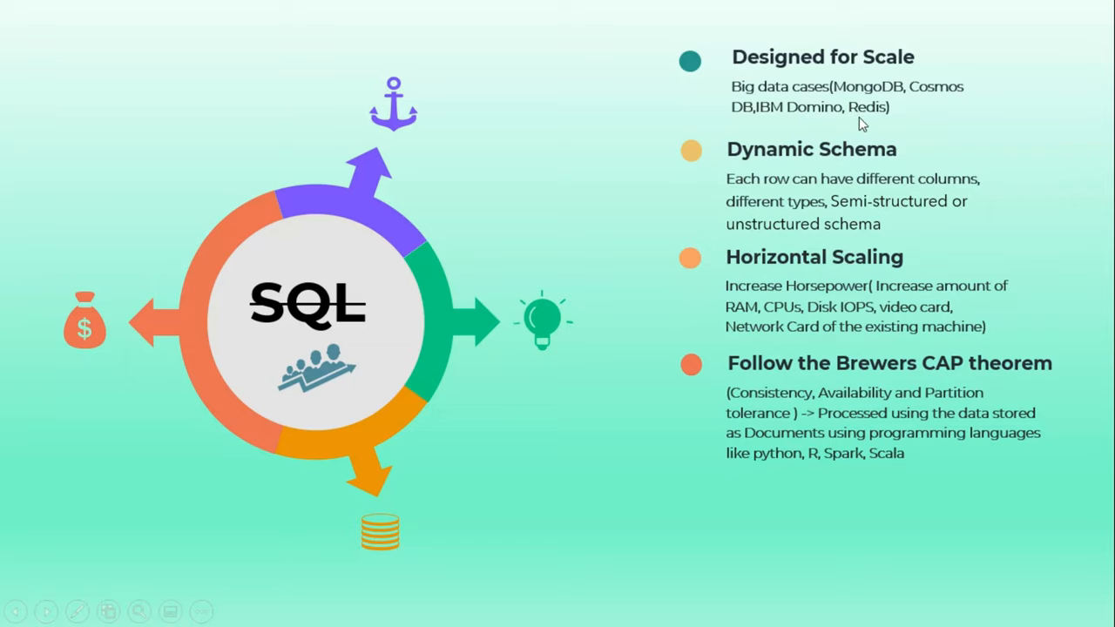
pyautogui.moveTo(904, 122)
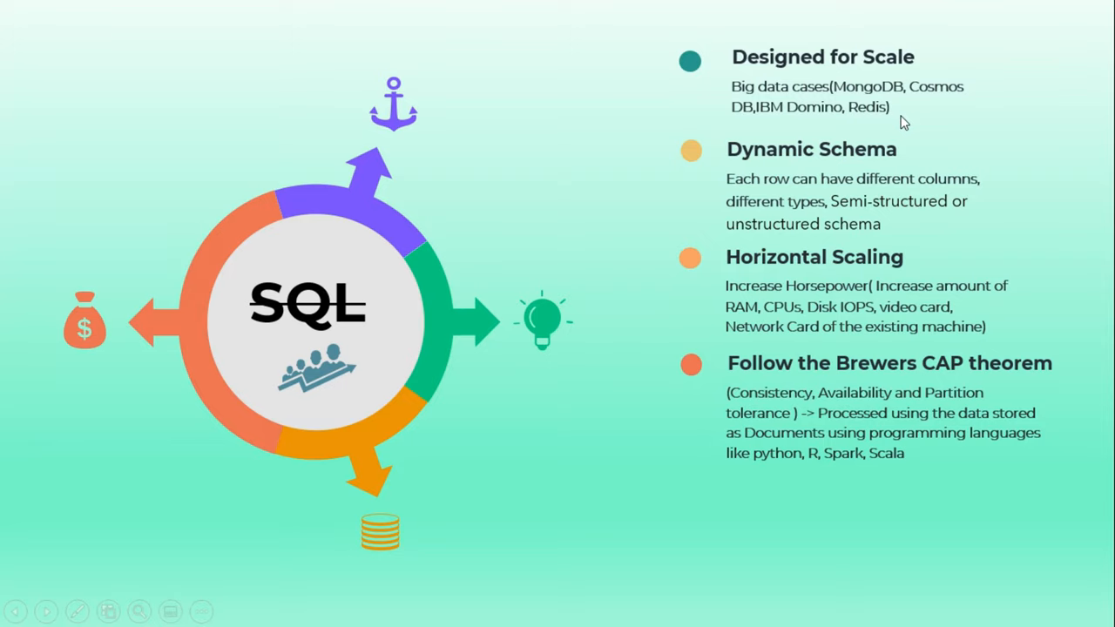
pyautogui.moveTo(756, 170)
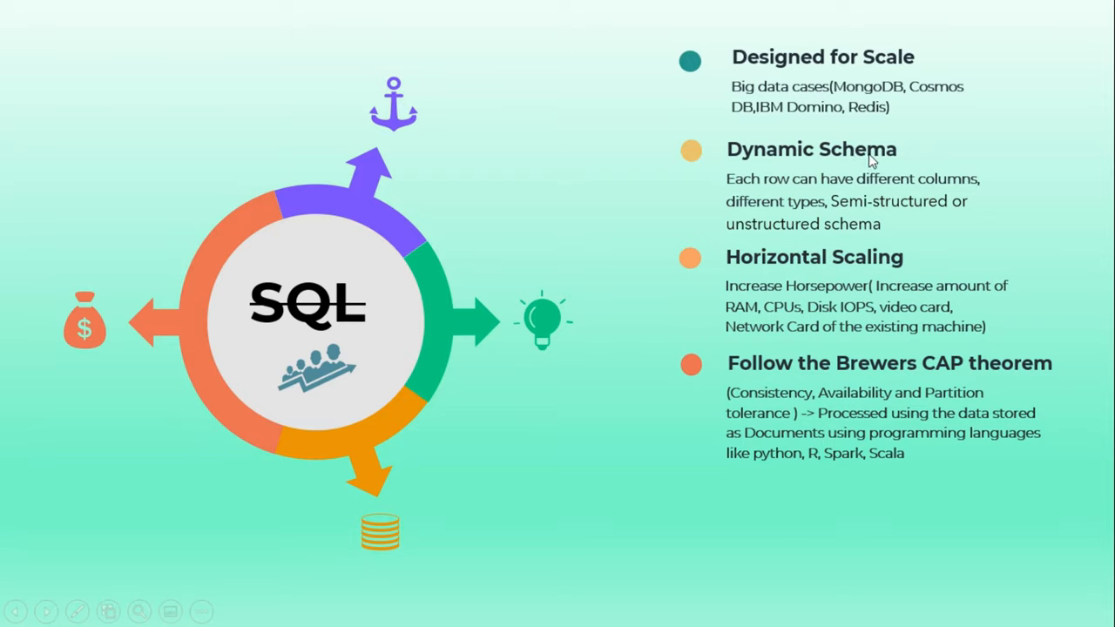
pyautogui.moveTo(740, 194)
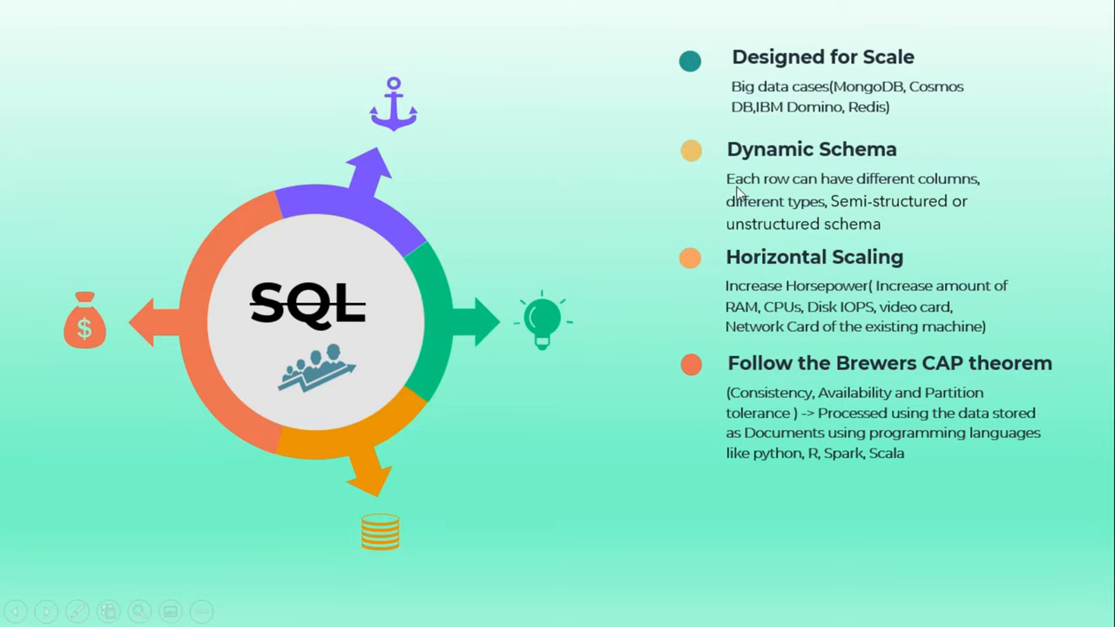
pyautogui.moveTo(754, 179)
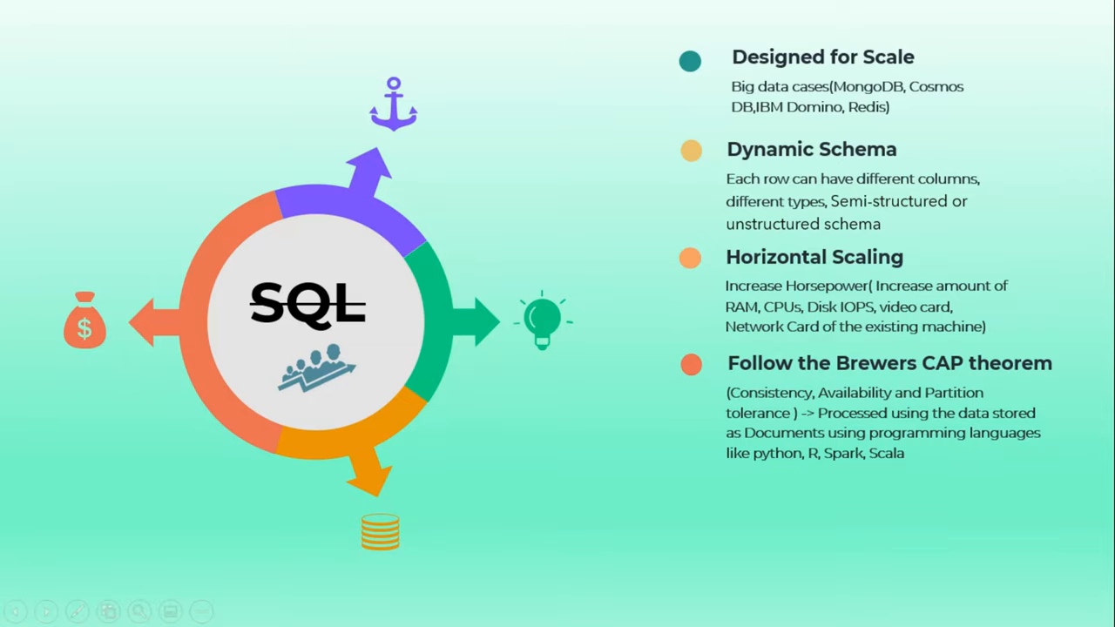
pyautogui.moveTo(829, 207)
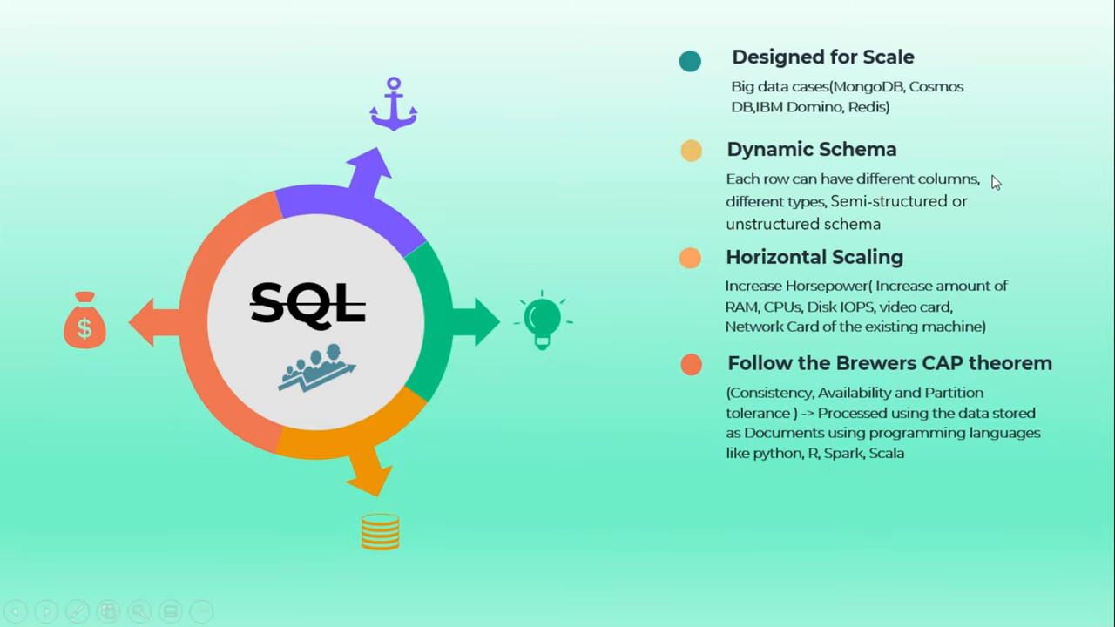
pyautogui.moveTo(998, 196)
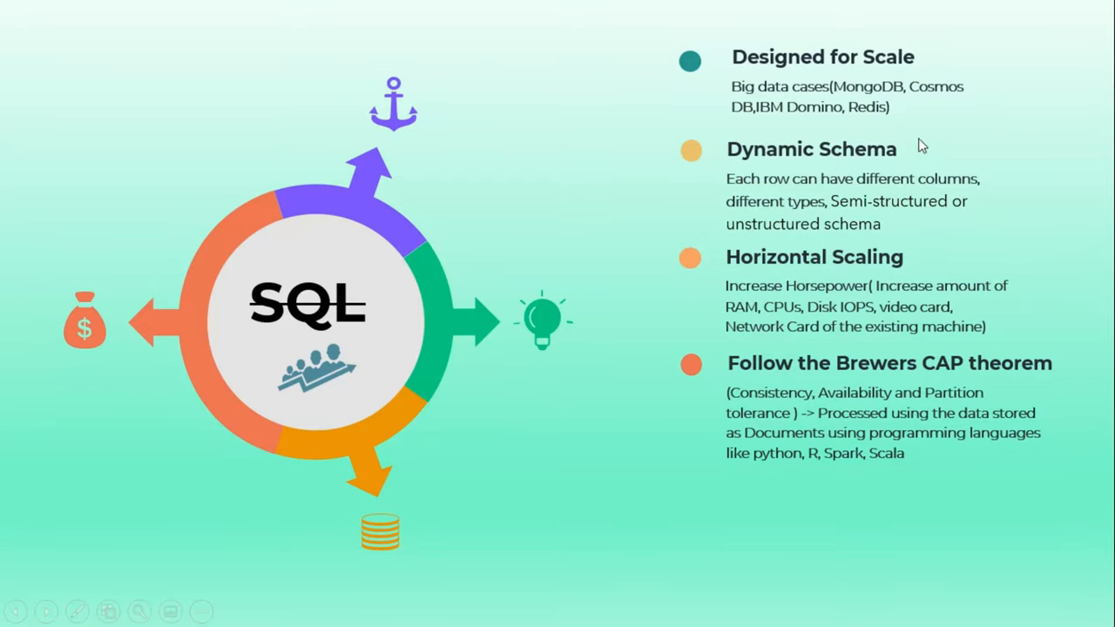
pyautogui.moveTo(987, 202)
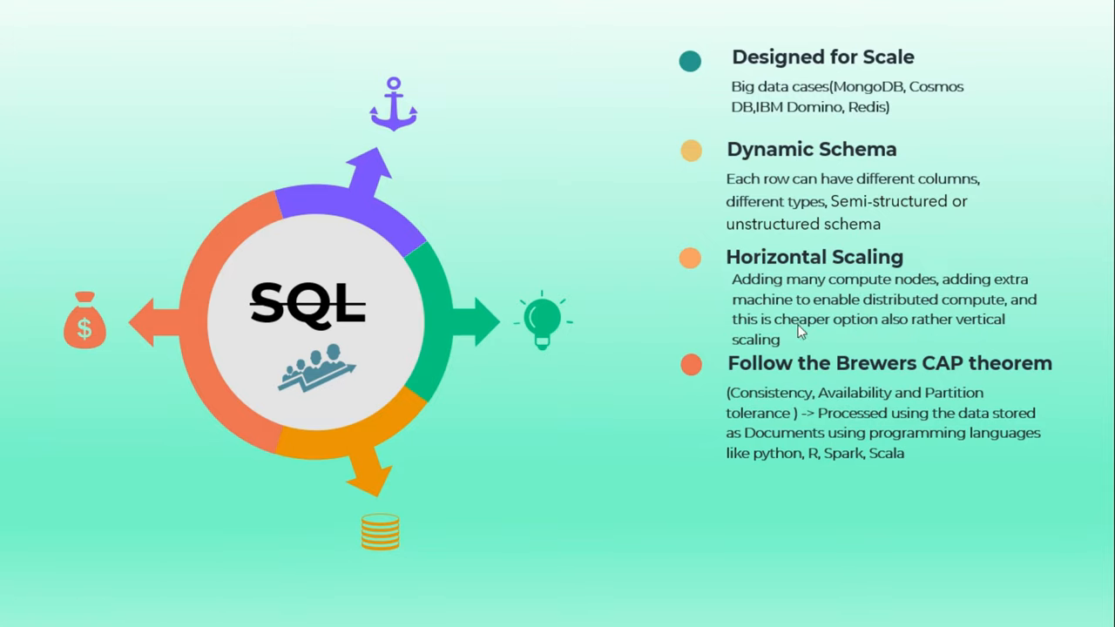
pyautogui.moveTo(747, 290)
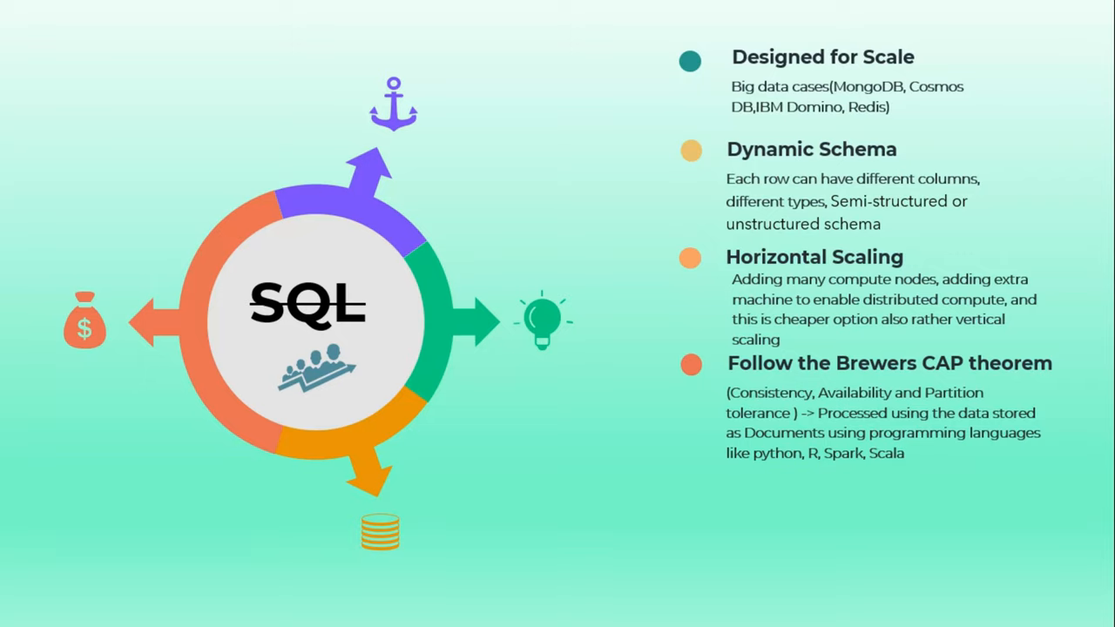
pyautogui.moveTo(874, 285)
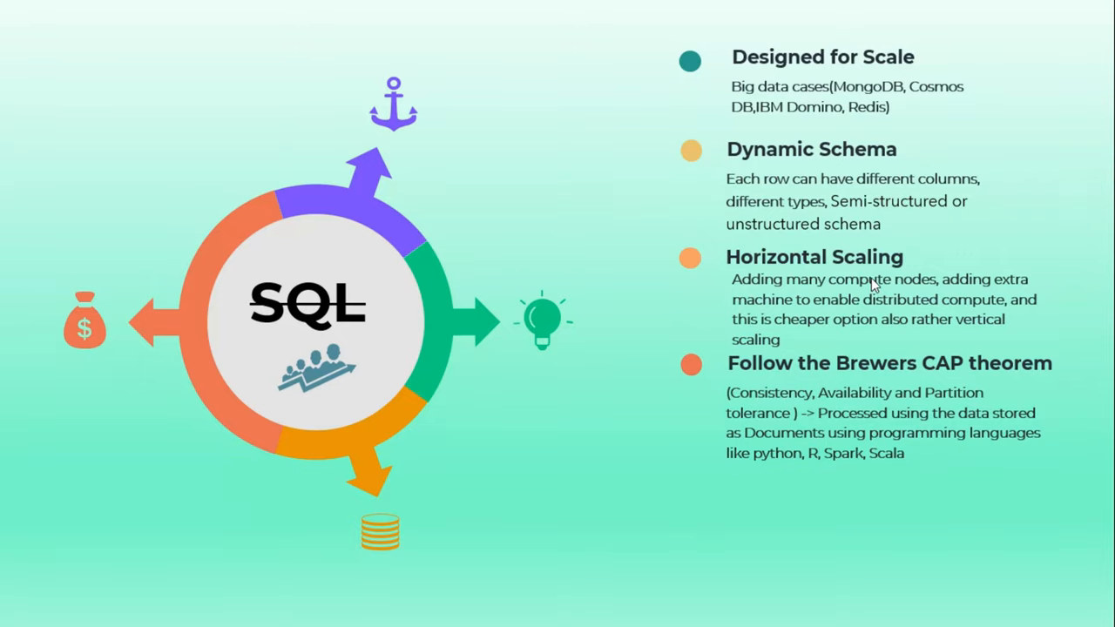
pyautogui.moveTo(801, 270)
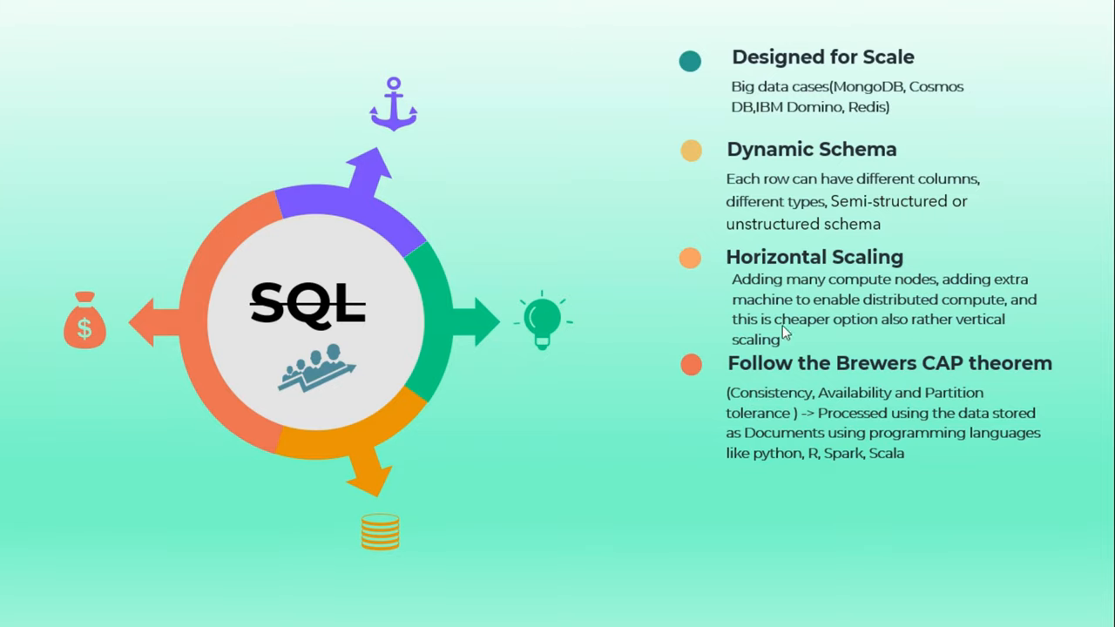
pyautogui.moveTo(1005, 275)
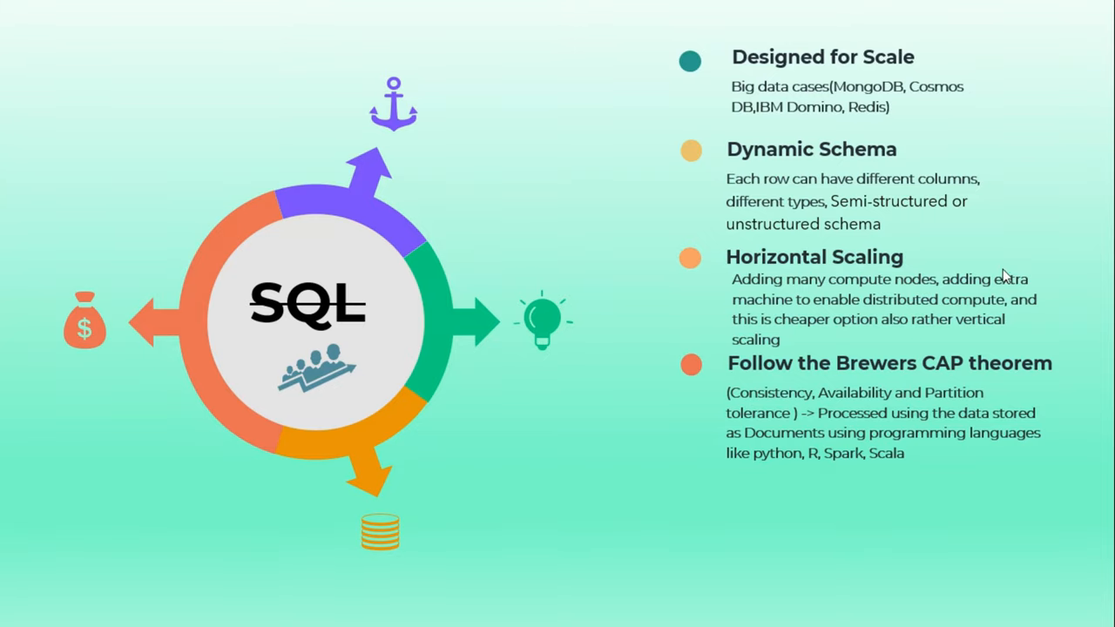
pyautogui.moveTo(765, 304)
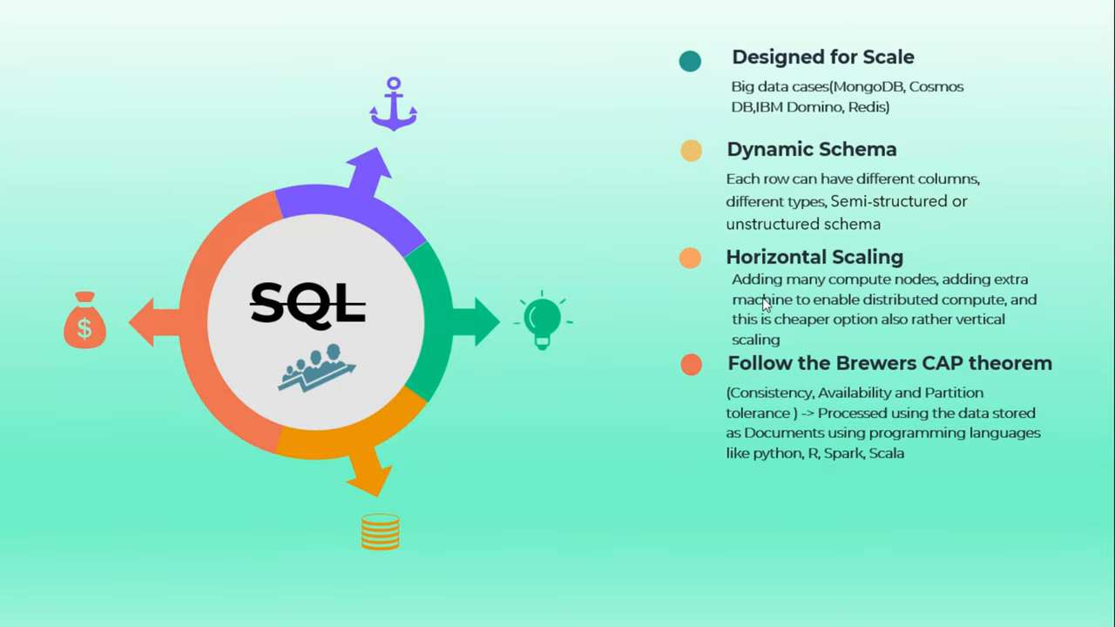
pyautogui.moveTo(854, 301)
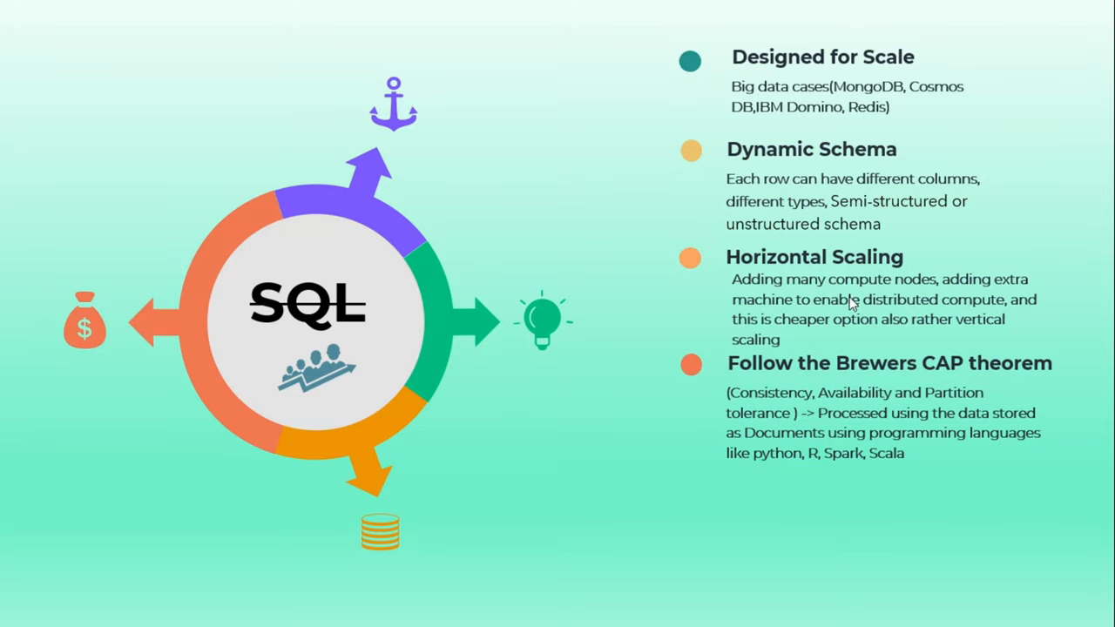
pyautogui.moveTo(946, 309)
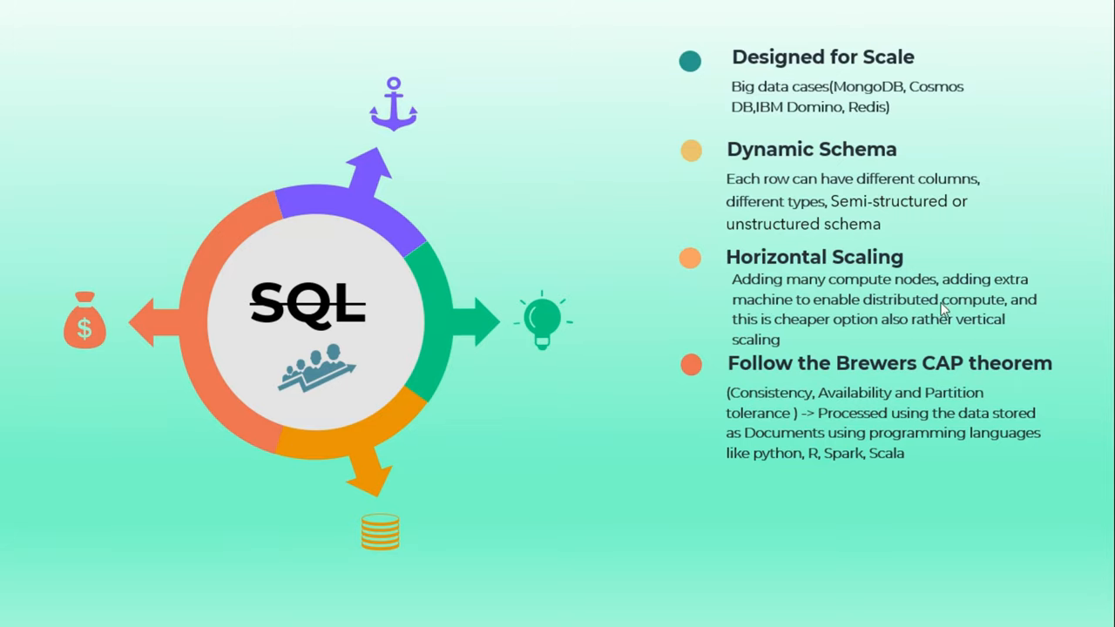
pyautogui.moveTo(903, 319)
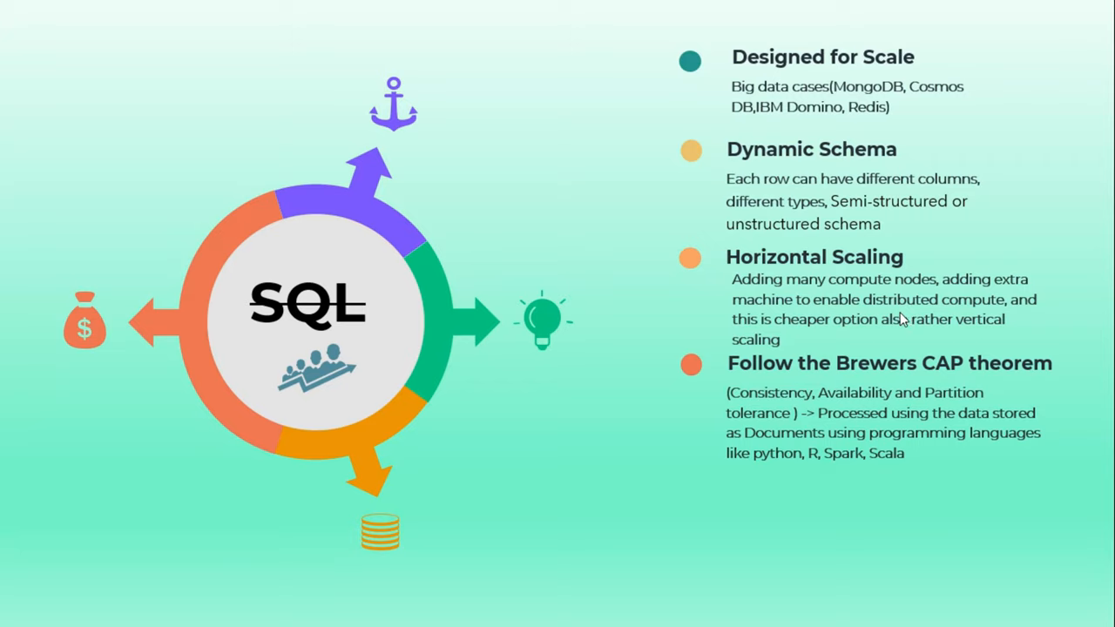
pyautogui.moveTo(925, 312)
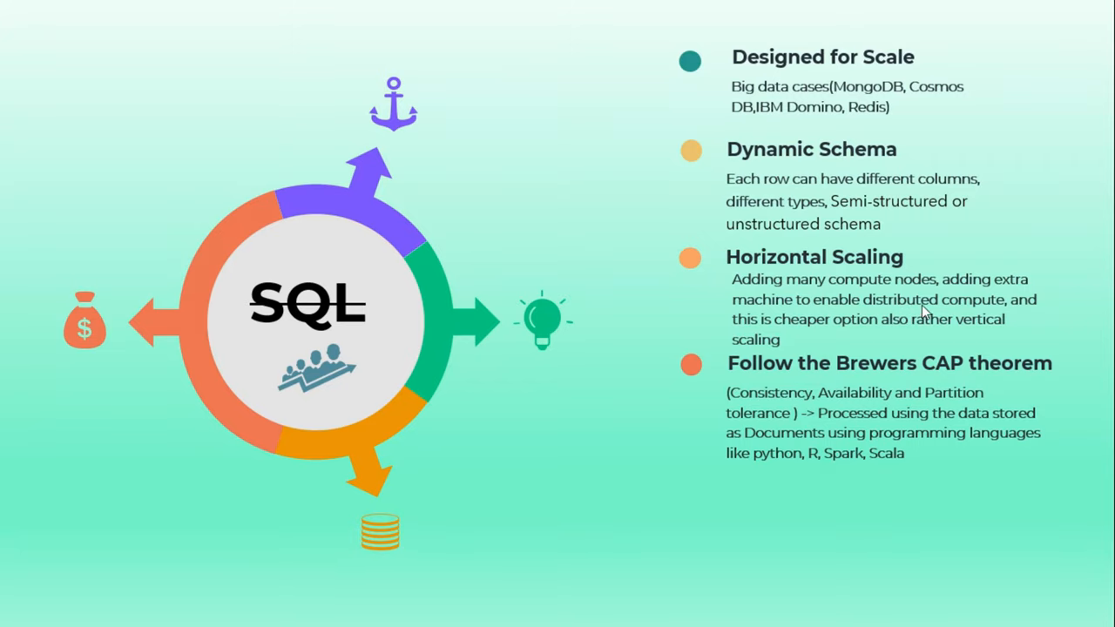
pyautogui.moveTo(1011, 316)
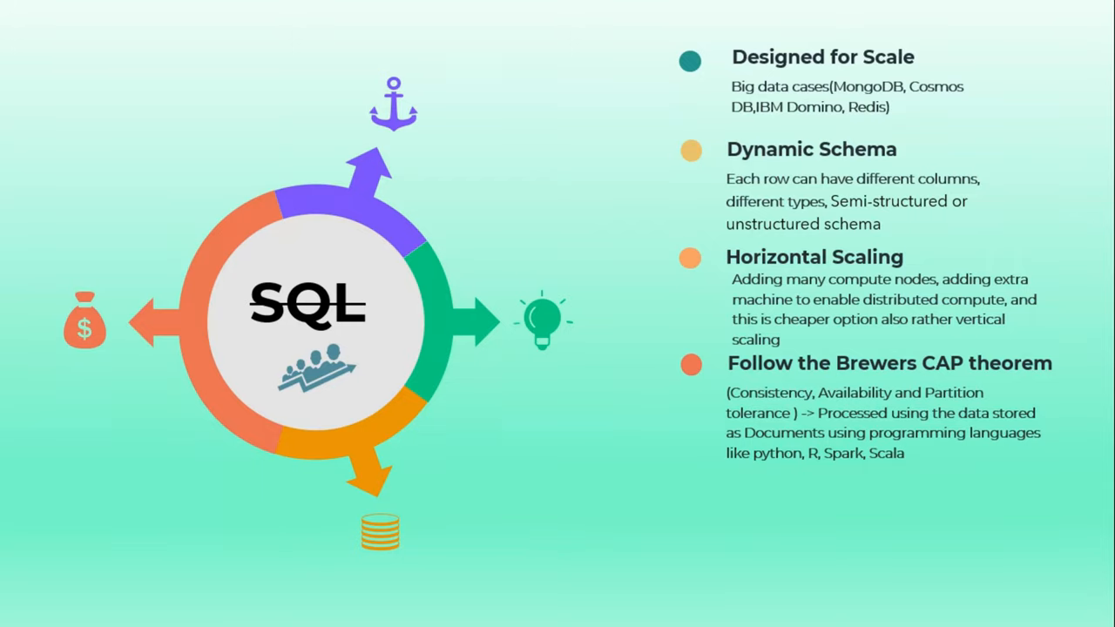
pyautogui.moveTo(794, 267)
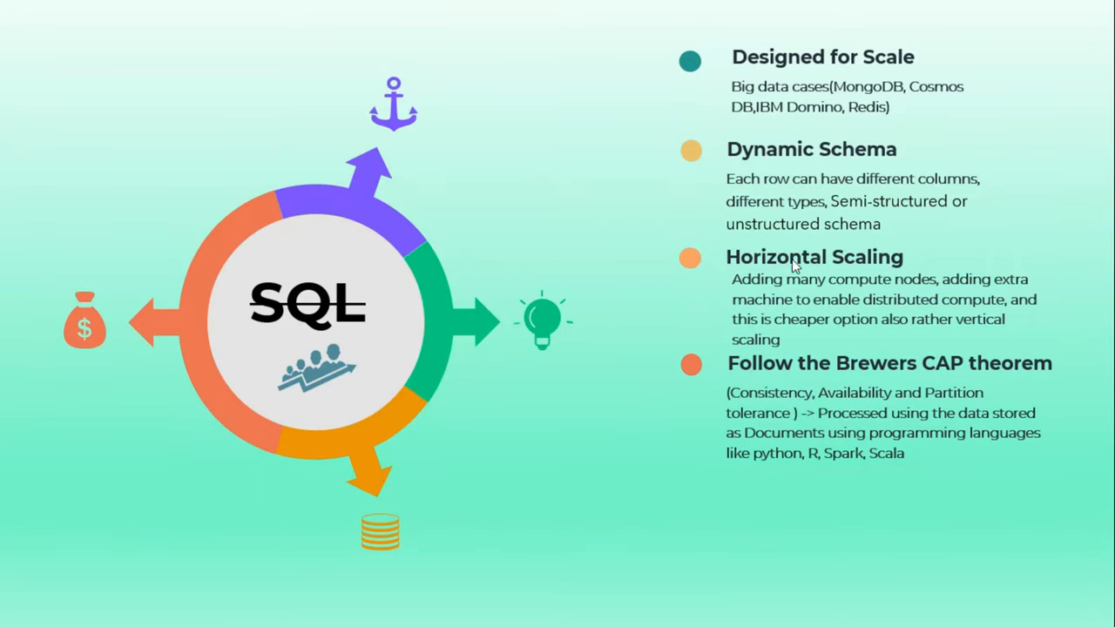
pyautogui.moveTo(880, 261)
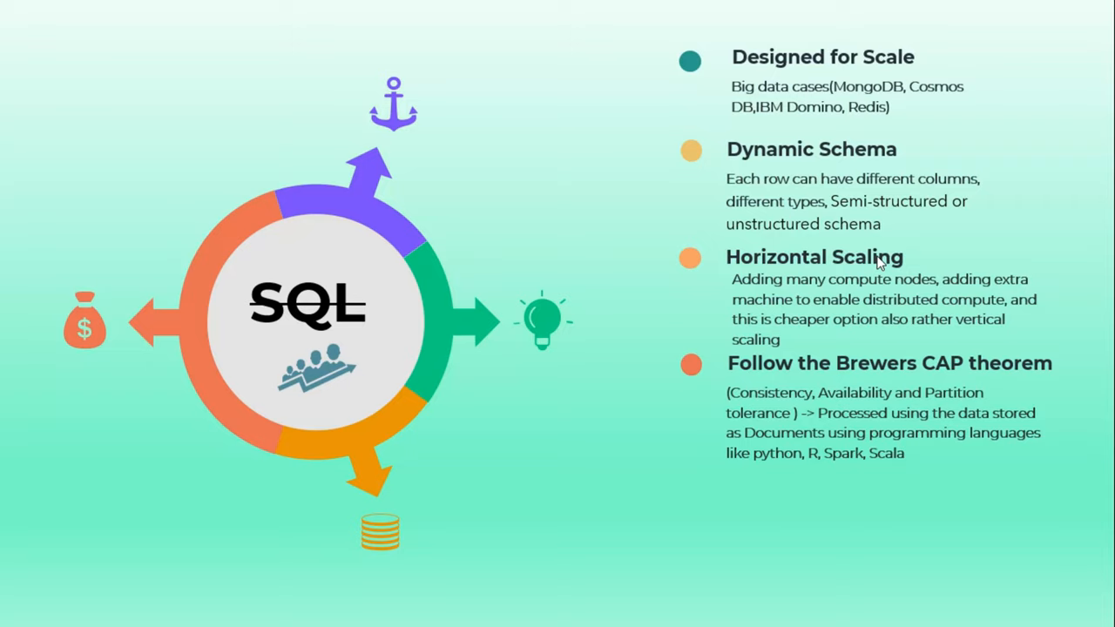
pyautogui.moveTo(765, 268)
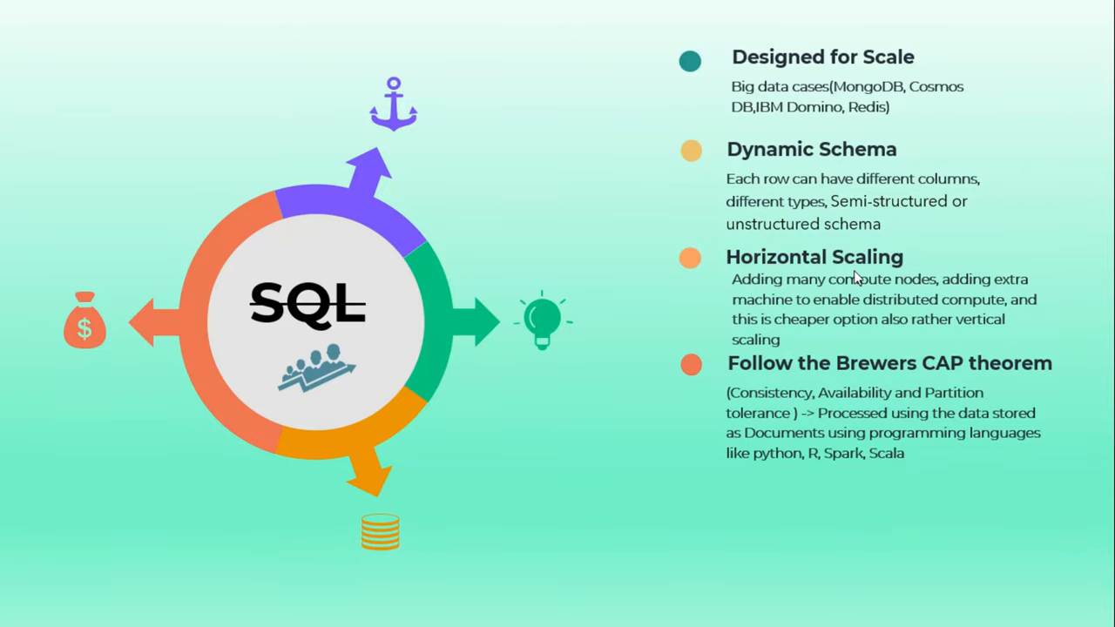
pyautogui.moveTo(784, 373)
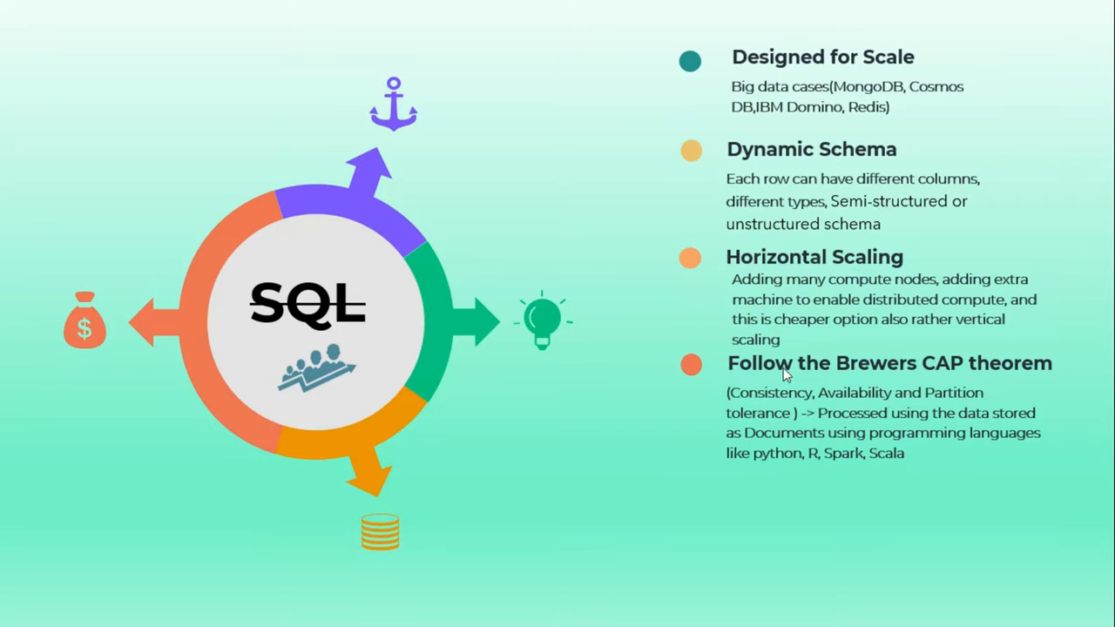
pyautogui.moveTo(244, 346)
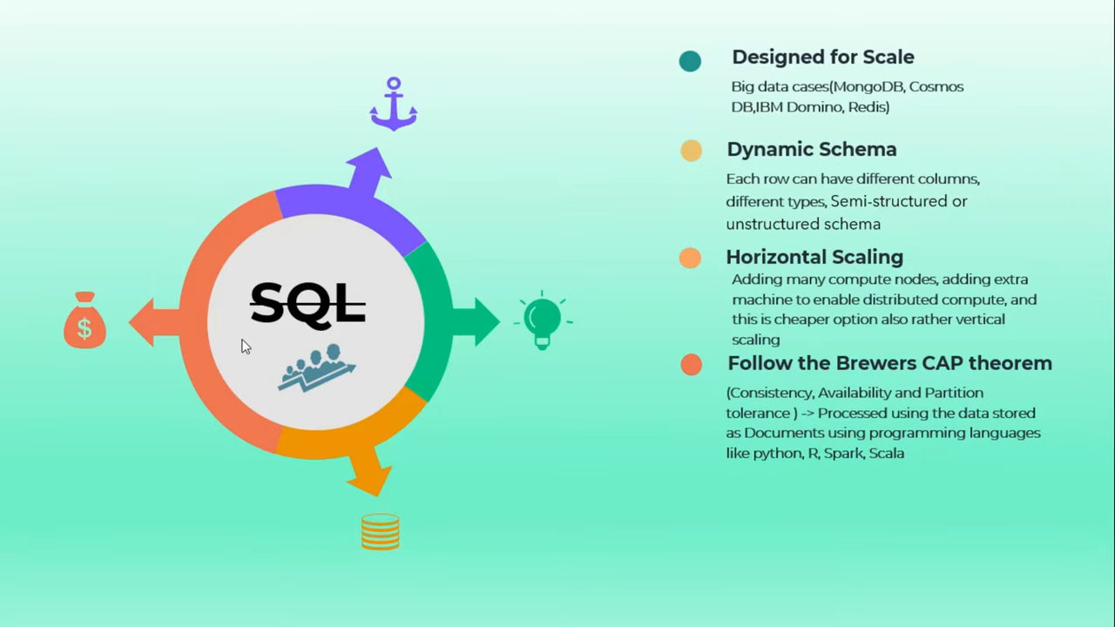
pyautogui.moveTo(935, 289)
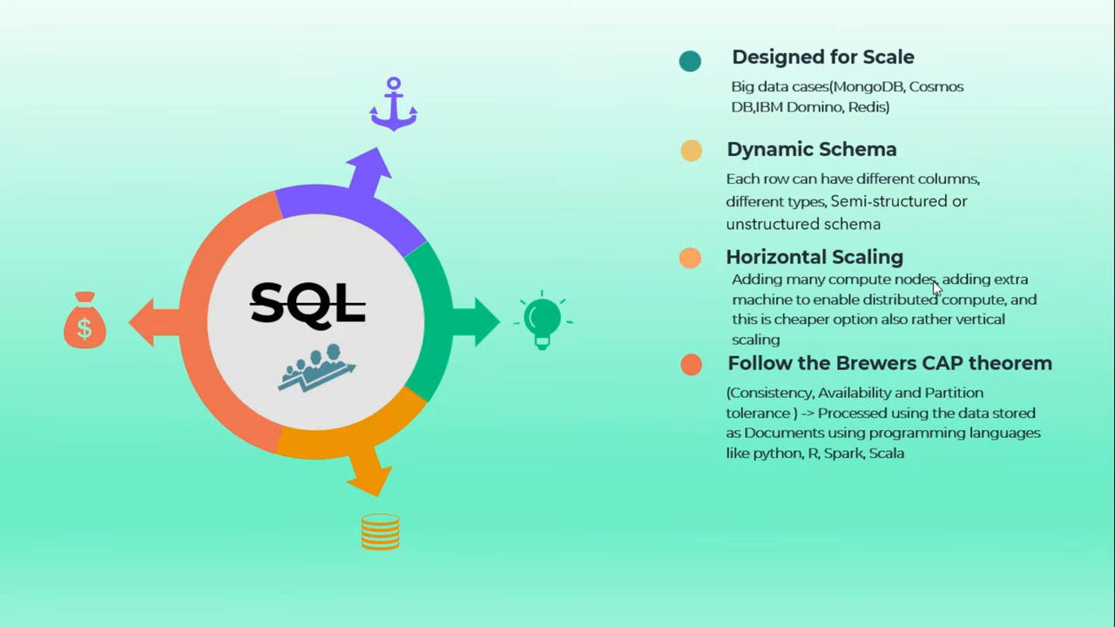
pyautogui.moveTo(756, 397)
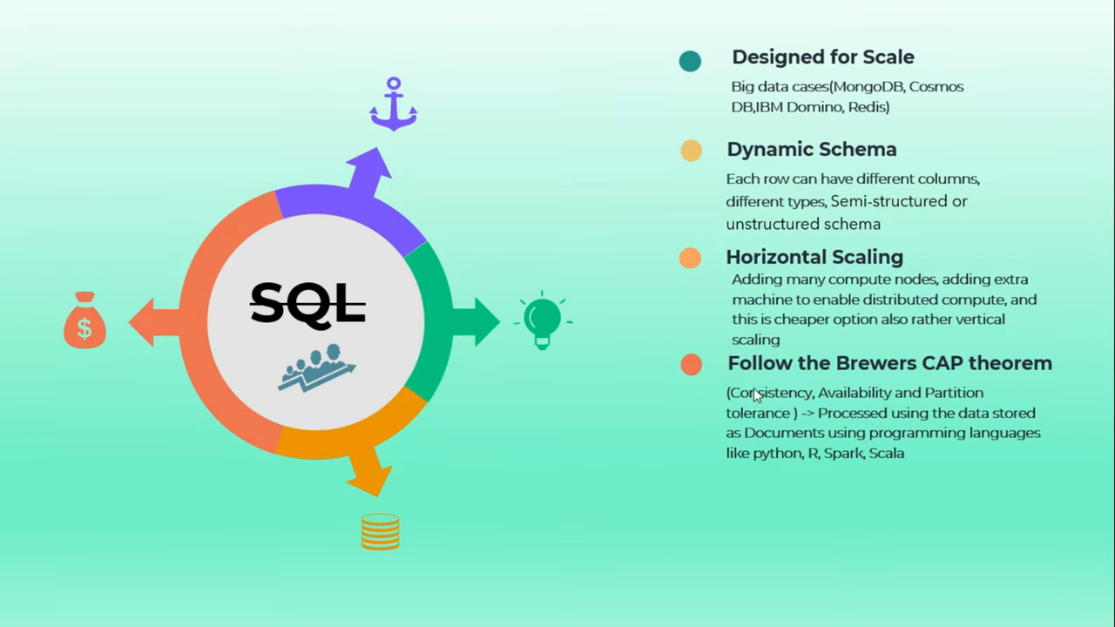
pyautogui.moveTo(747, 457)
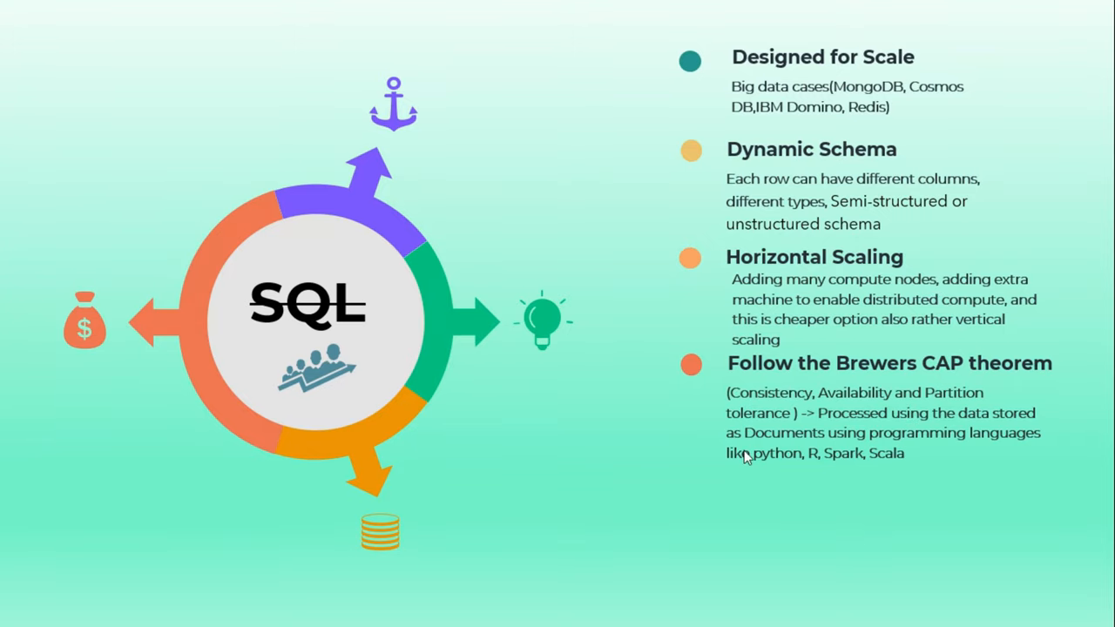
pyautogui.moveTo(928, 376)
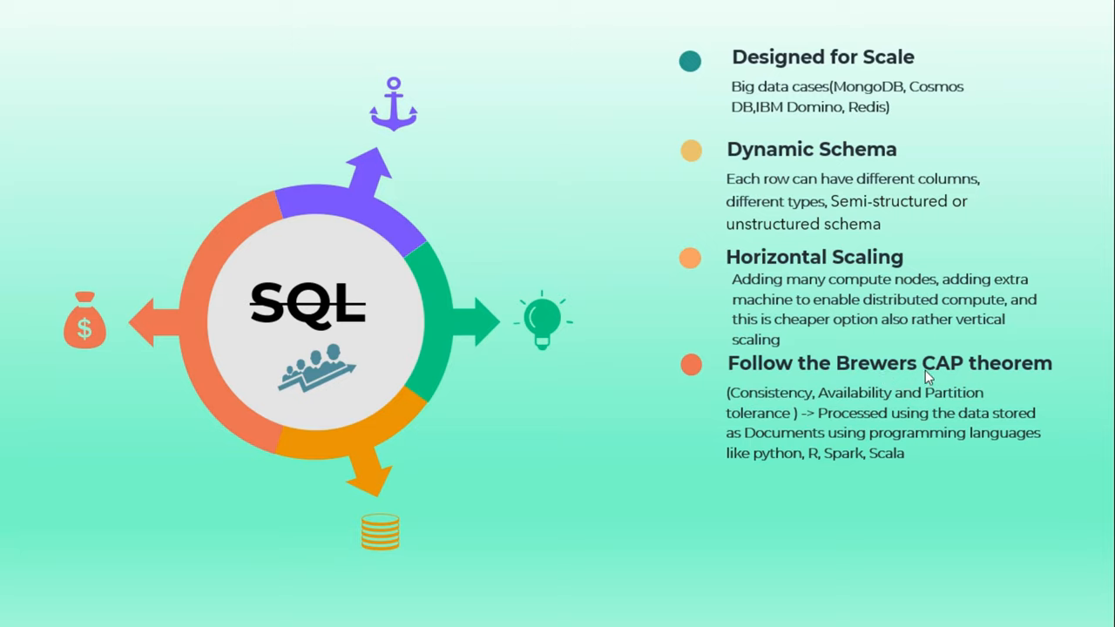
pyautogui.moveTo(994, 386)
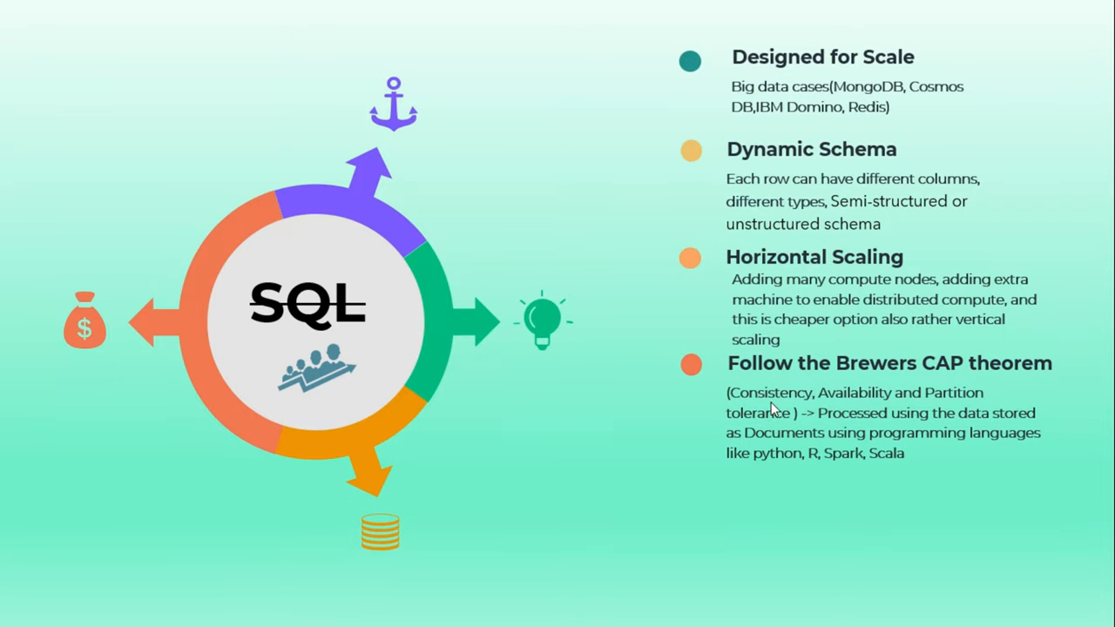
pyautogui.moveTo(774, 410)
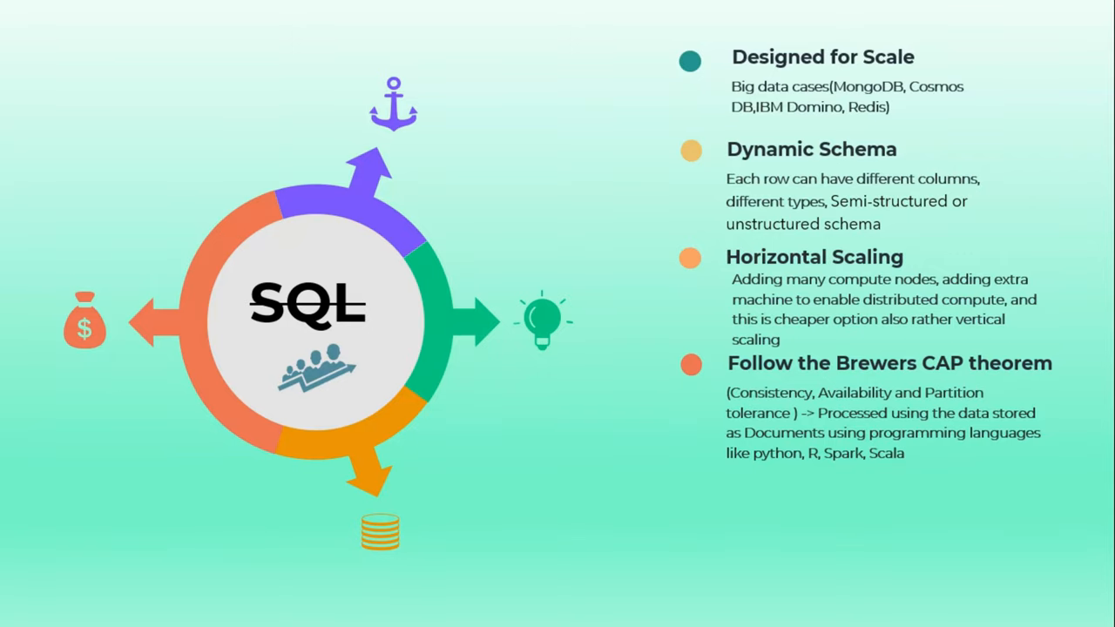
pyautogui.moveTo(712, 419)
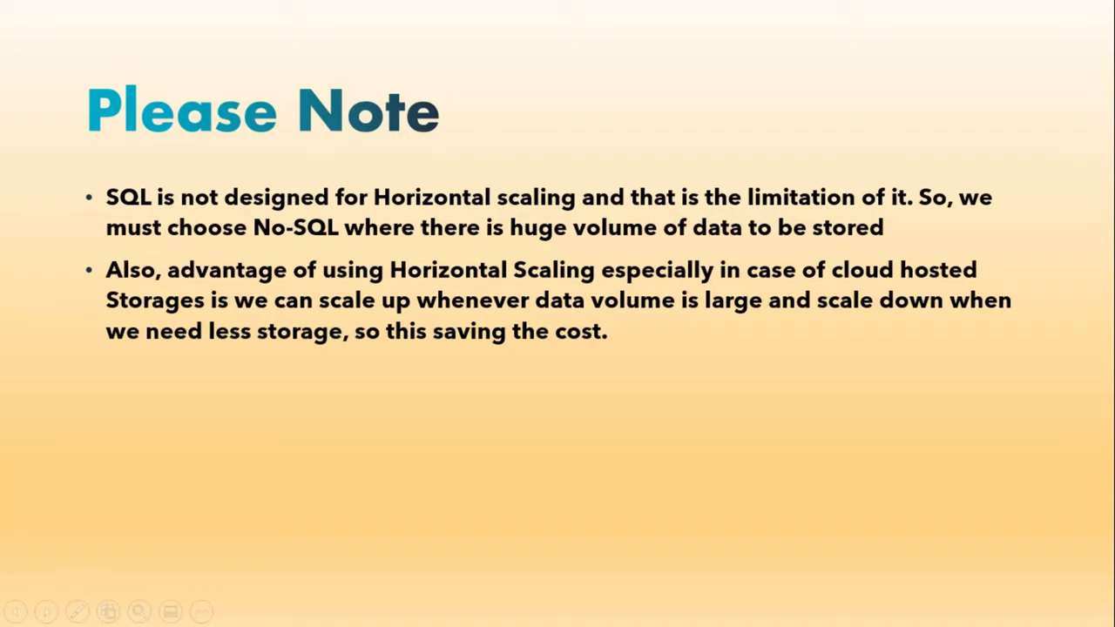
pyautogui.moveTo(286, 351)
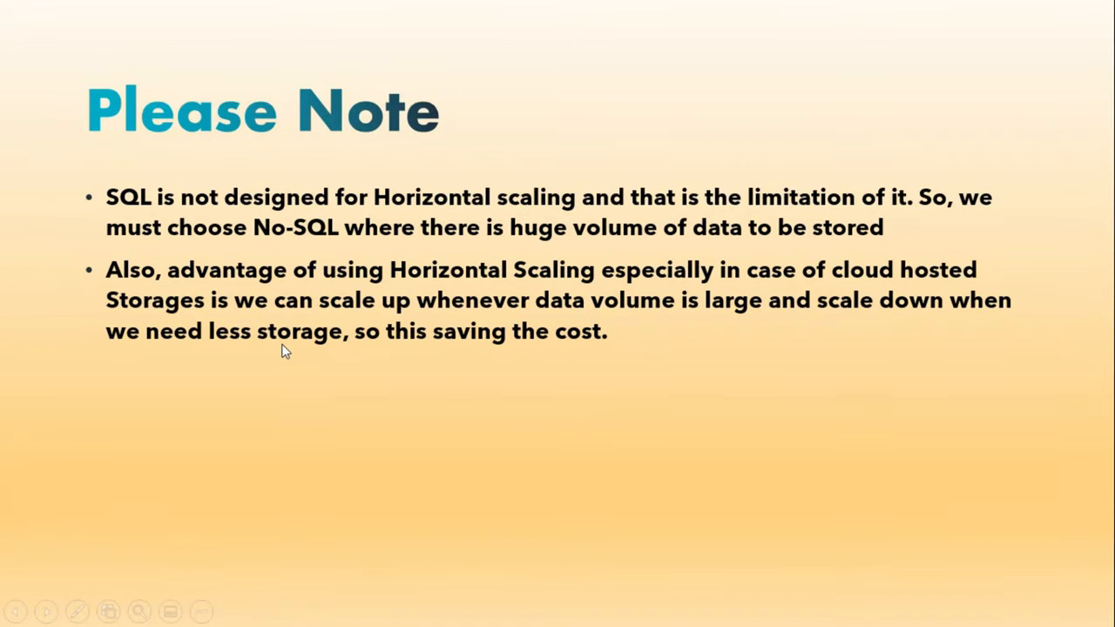
pyautogui.moveTo(144, 233)
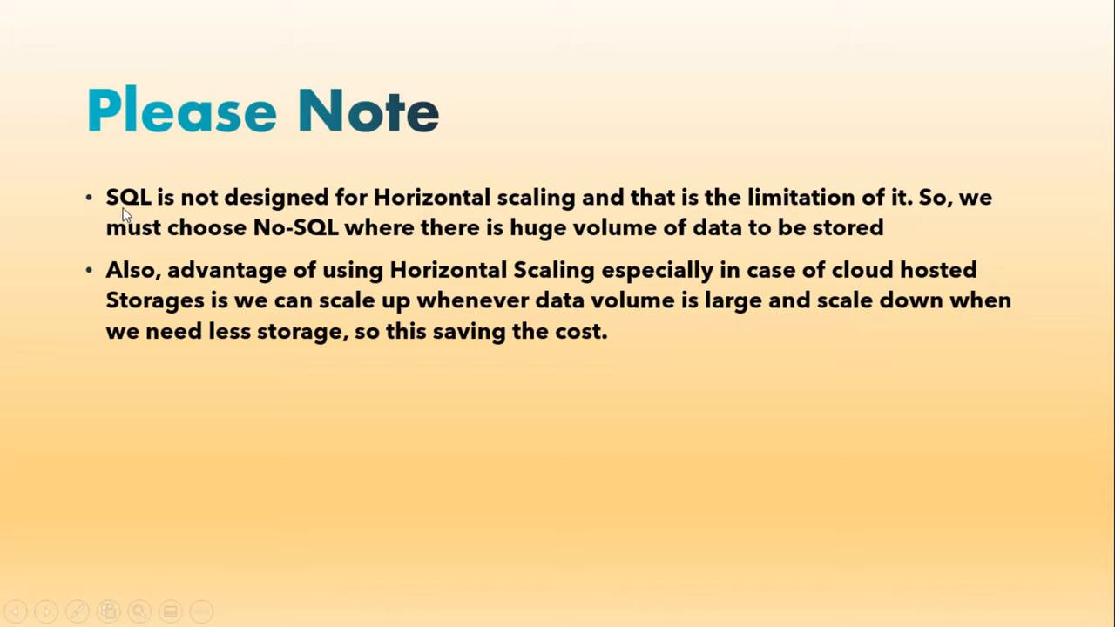
pyautogui.moveTo(346, 242)
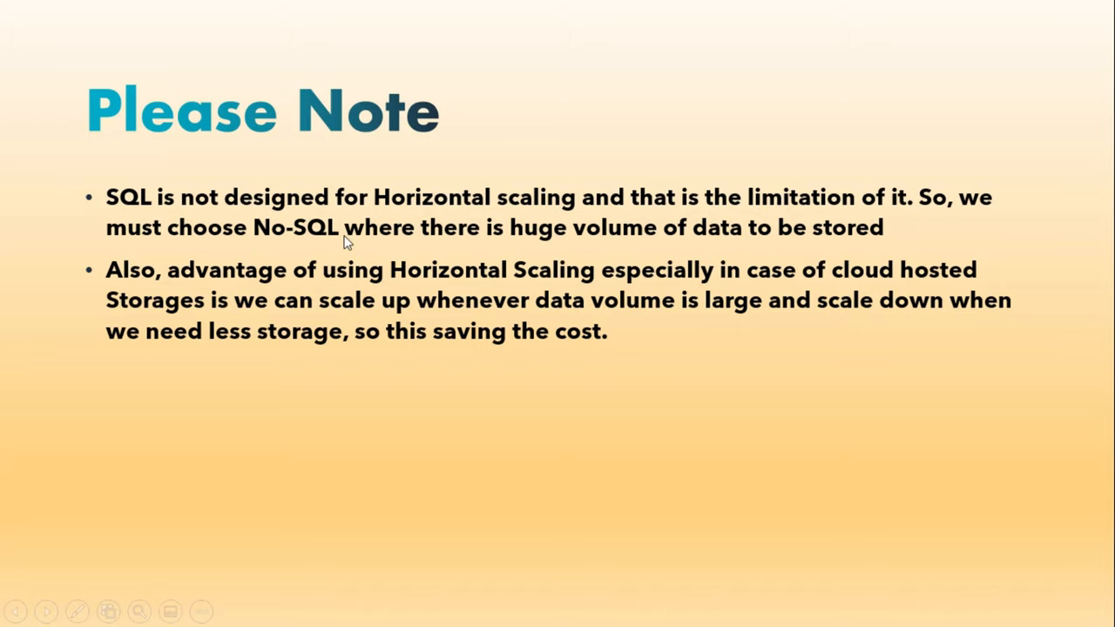
pyautogui.moveTo(417, 298)
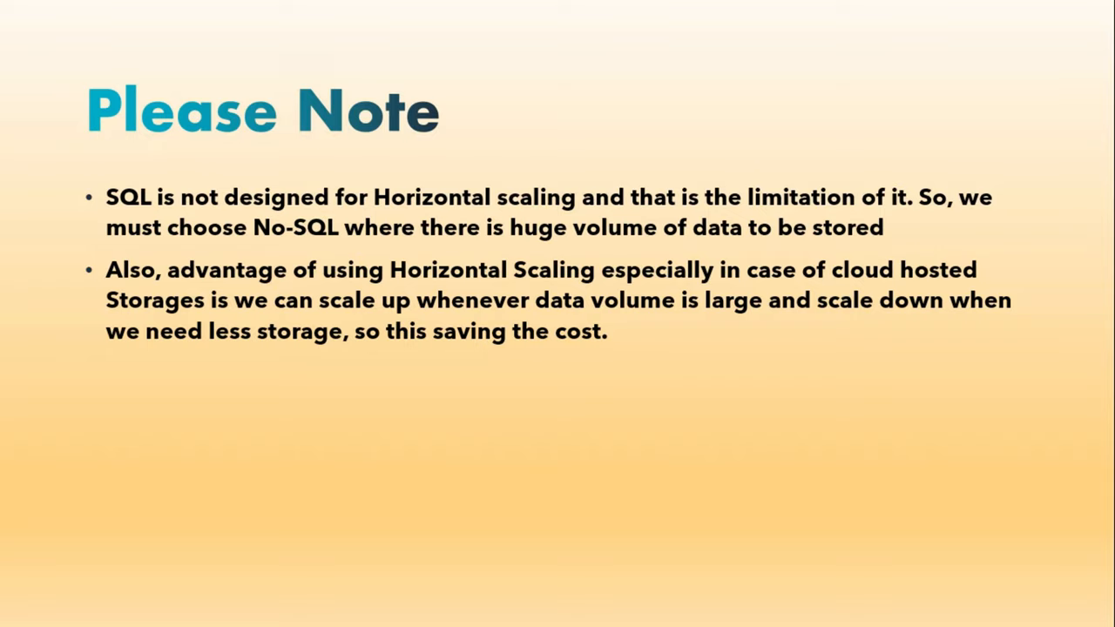
pyautogui.moveTo(237, 295)
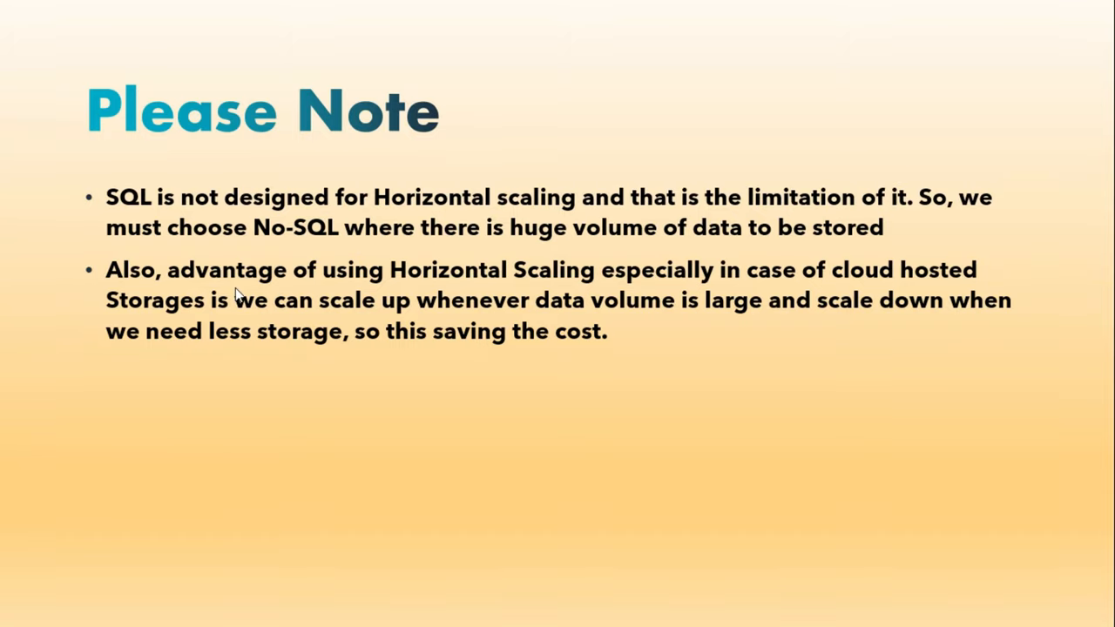
pyautogui.moveTo(196, 324)
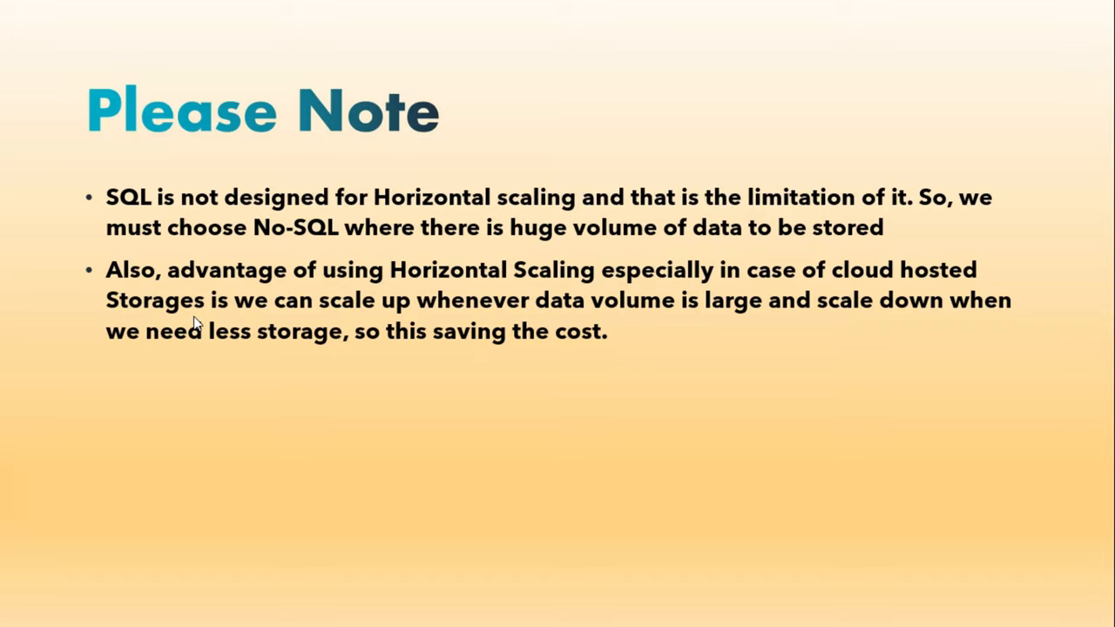
pyautogui.moveTo(431, 319)
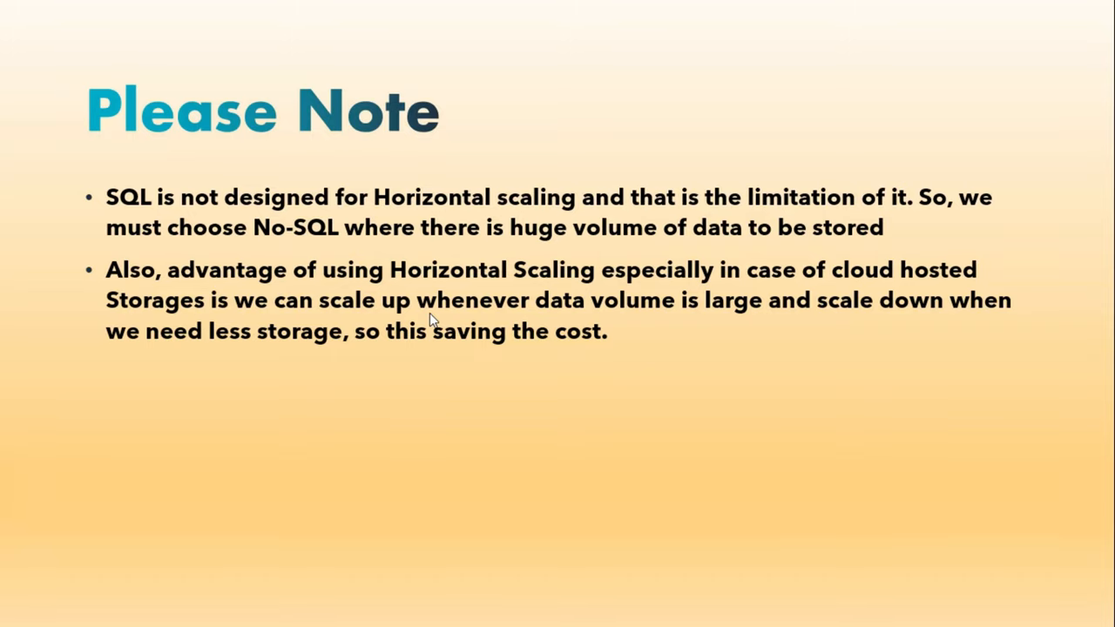
pyautogui.moveTo(355, 317)
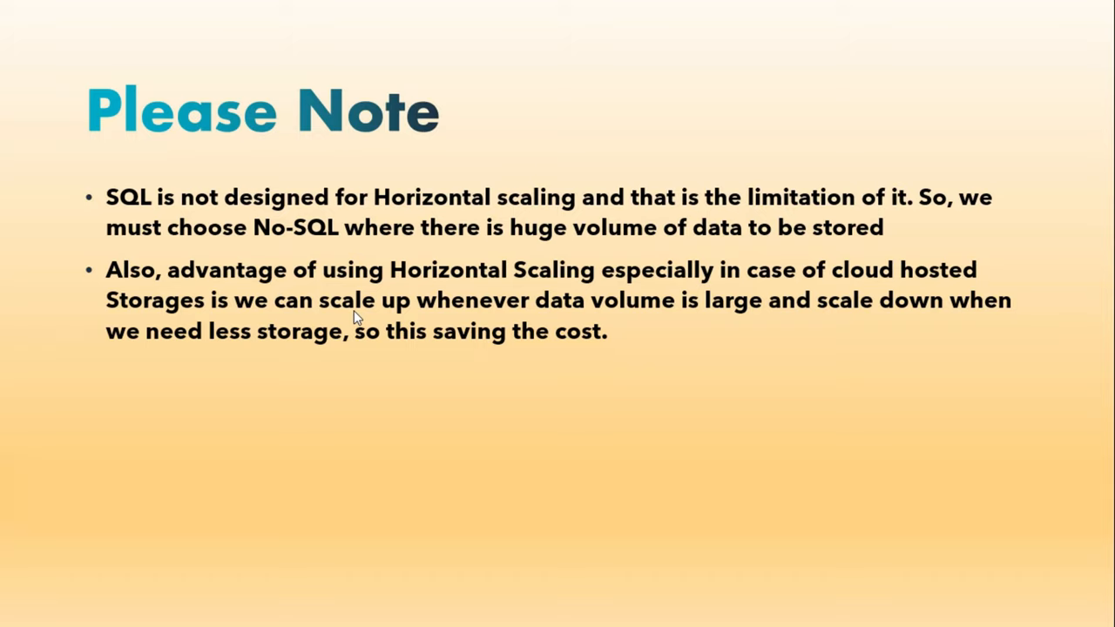
pyautogui.moveTo(526, 334)
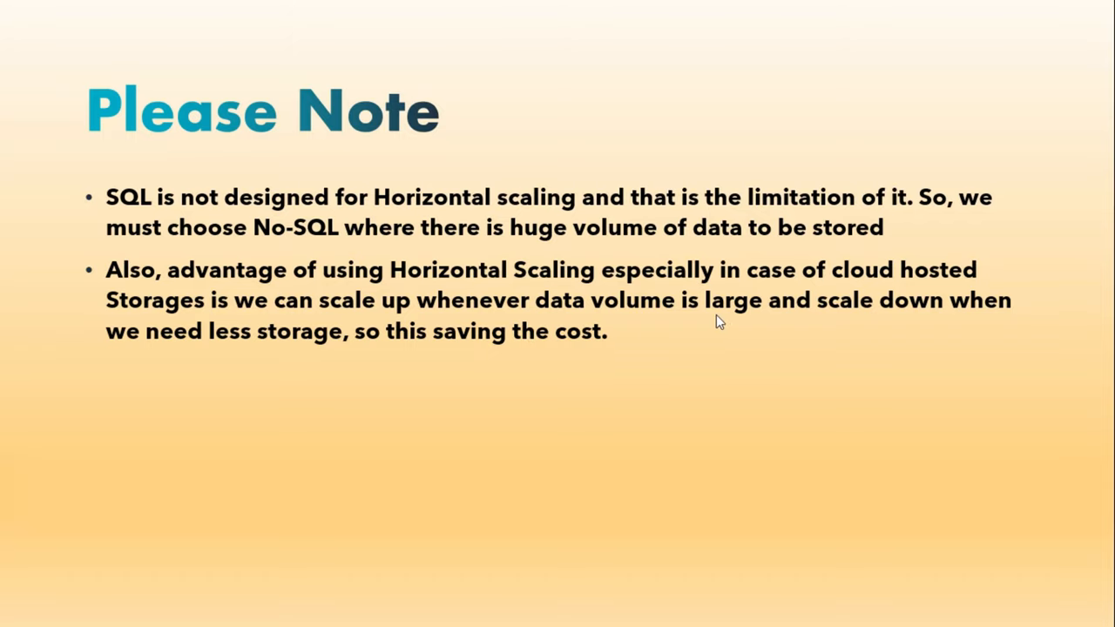
pyautogui.moveTo(883, 277)
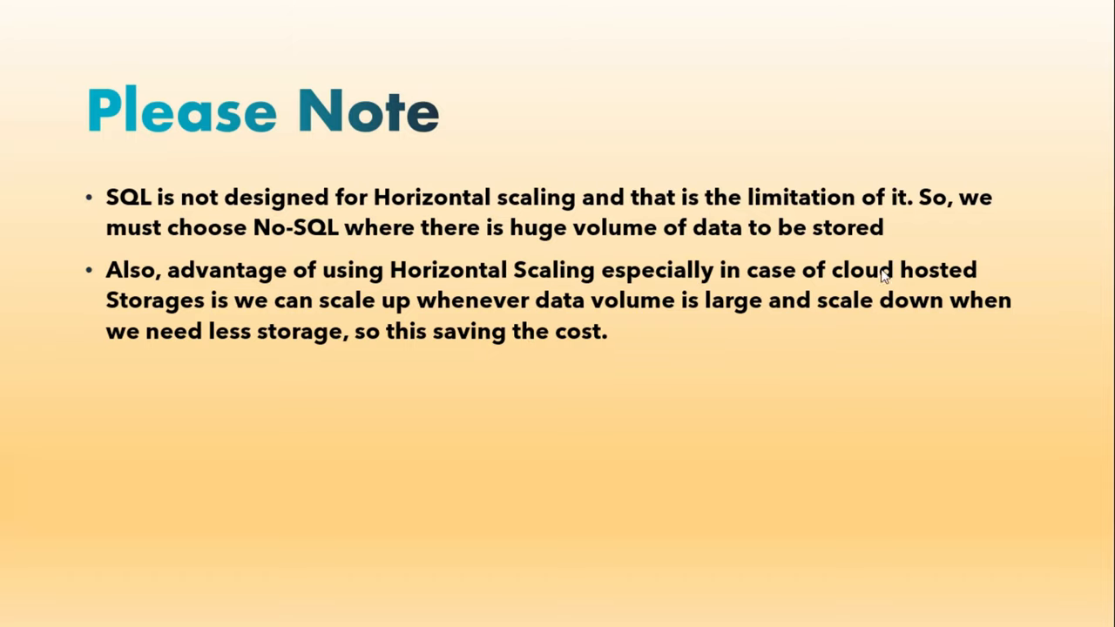
pyautogui.moveTo(853, 322)
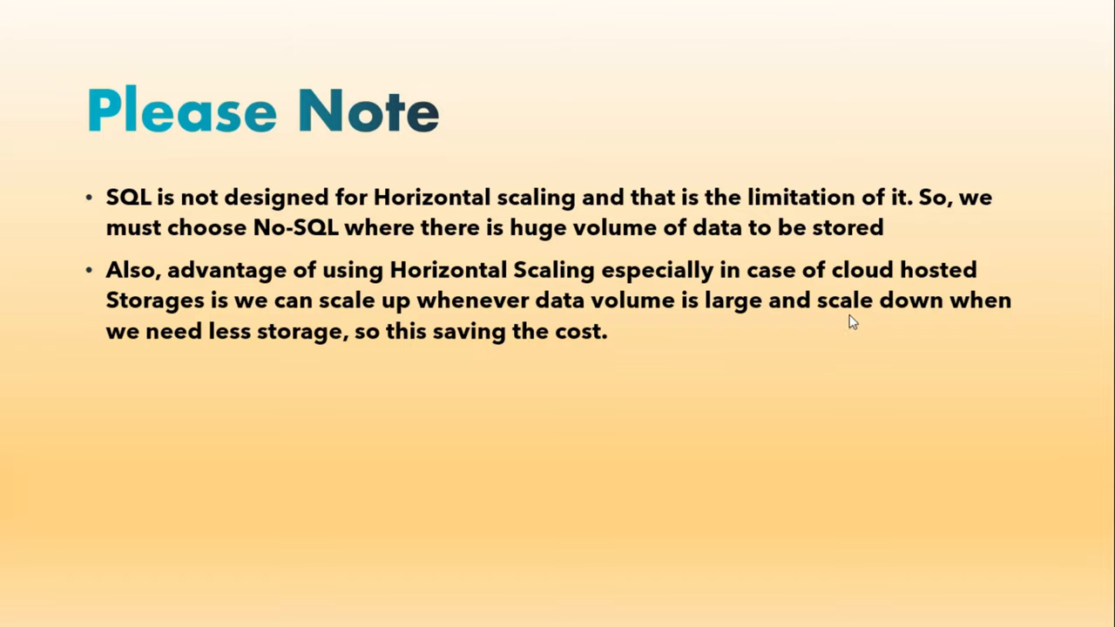
pyautogui.moveTo(641, 351)
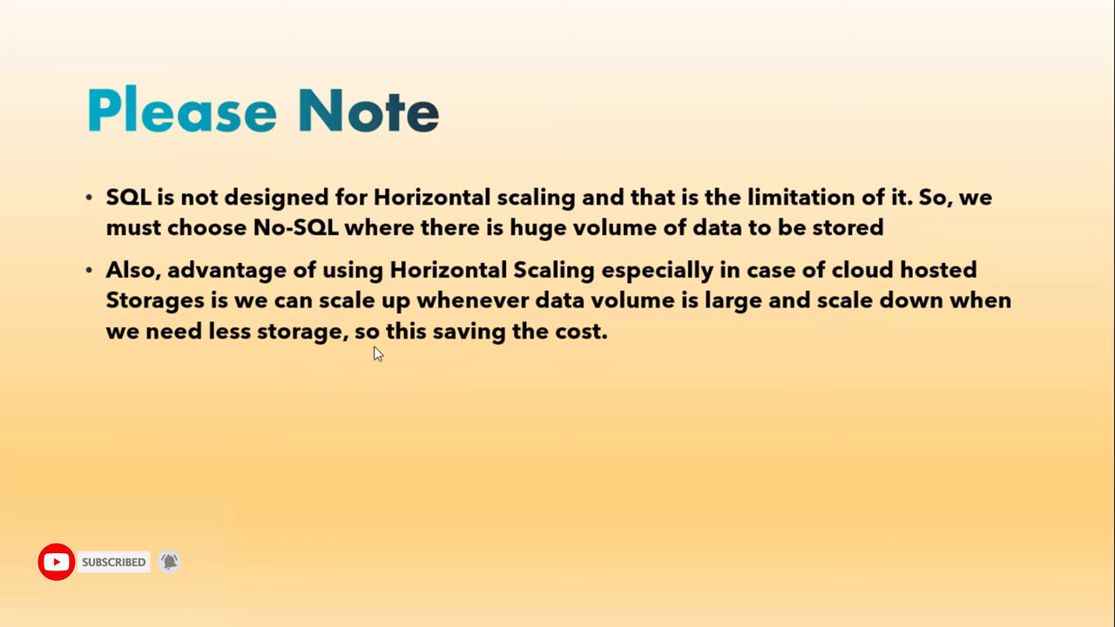
pyautogui.moveTo(435, 414)
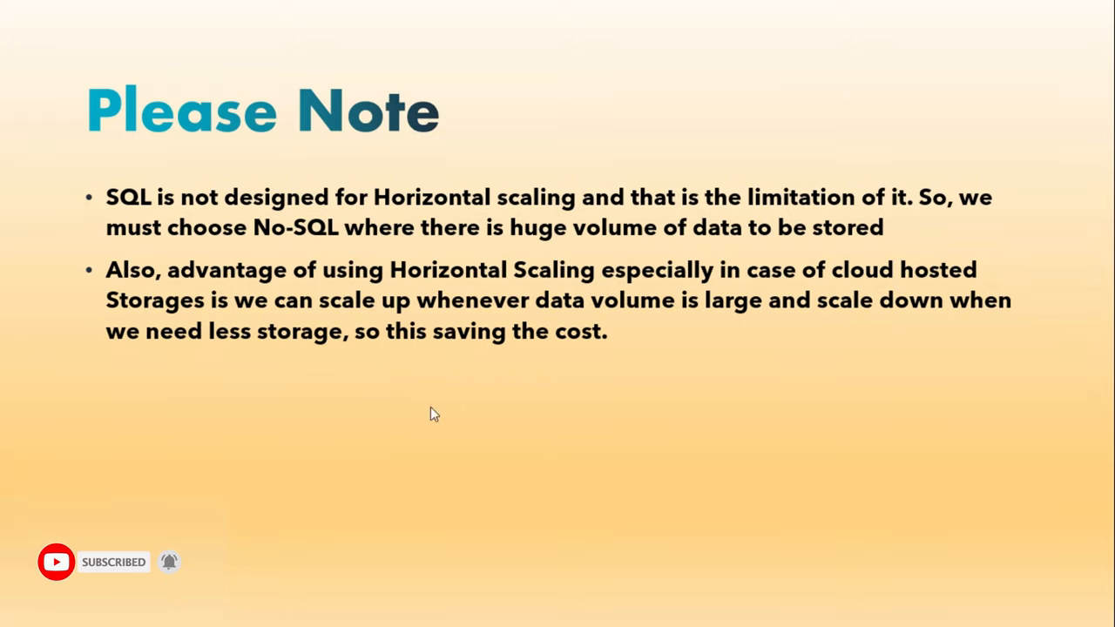